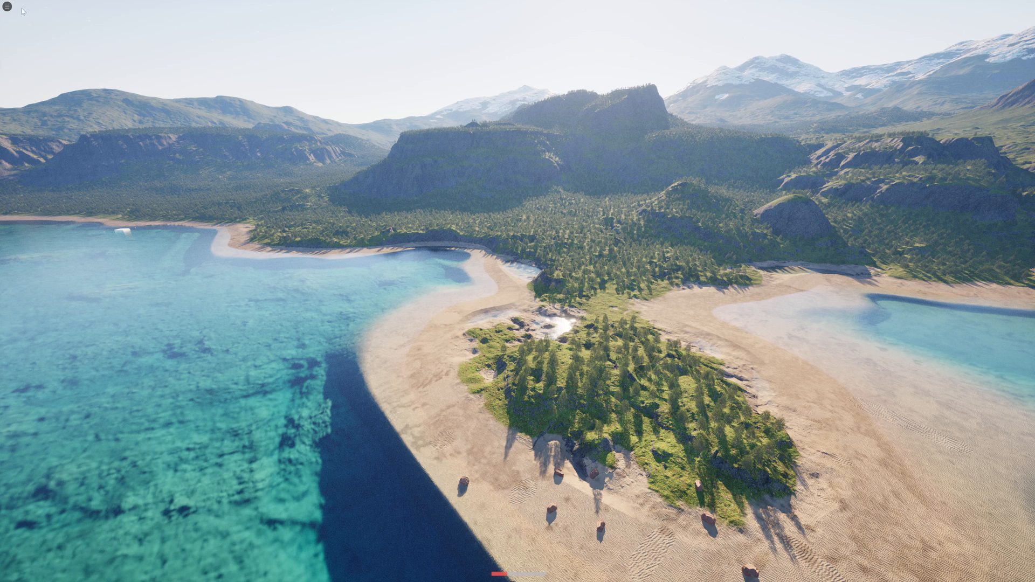
Step: Switch the viewport rendering from path tracing to Lit and leave Immersive Mode
click(8, 9)
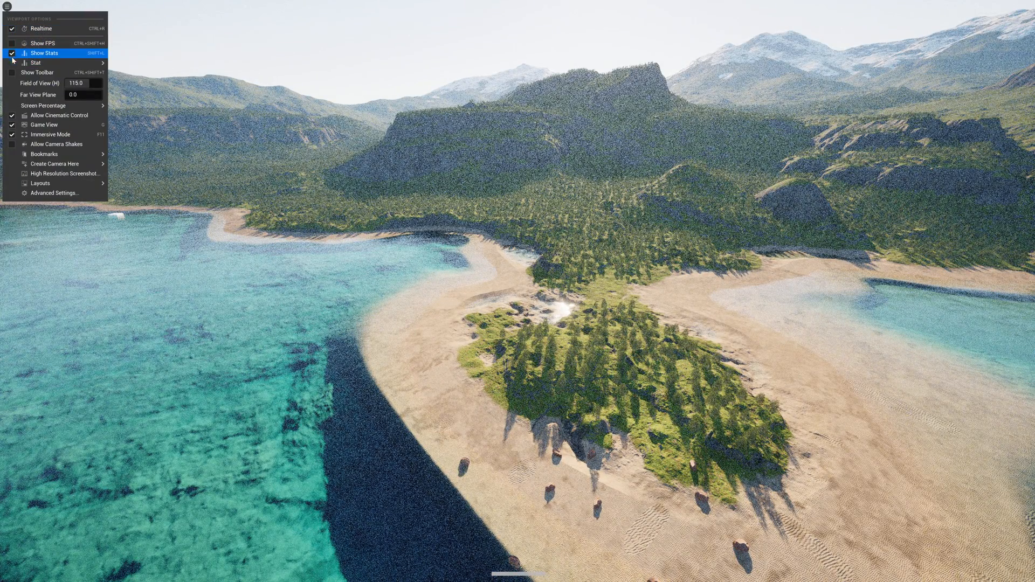
click(75, 6)
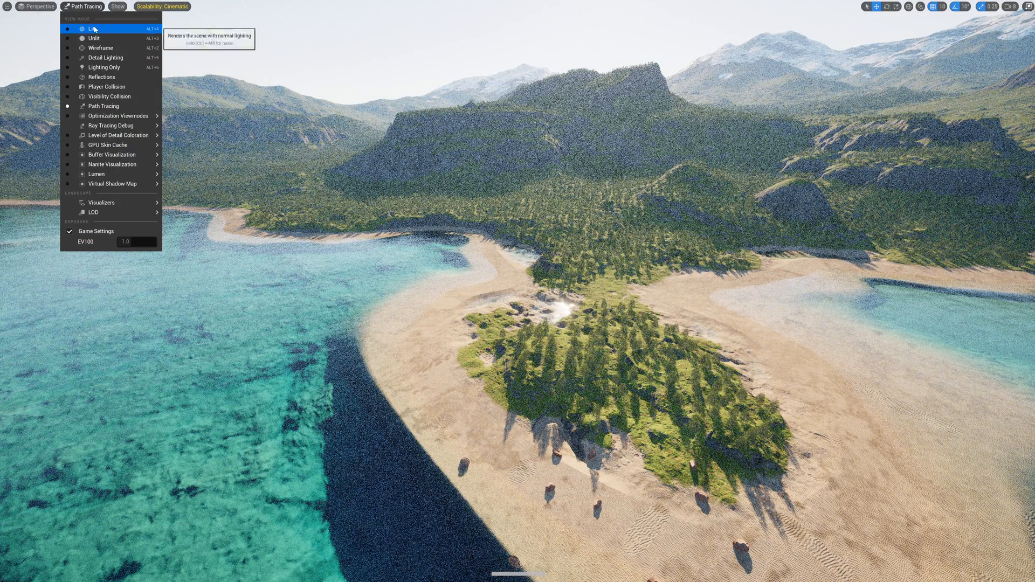
click(89, 28)
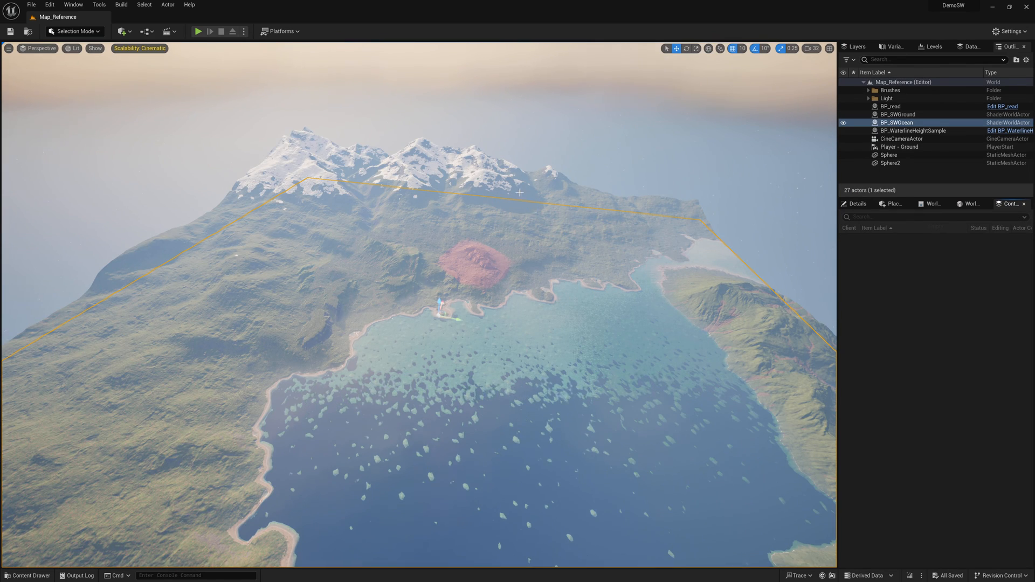
Step: Inspect BP_SWGround's world collision settings with Spawnables collapsed, then fly down over the forested hills
click(898, 114)
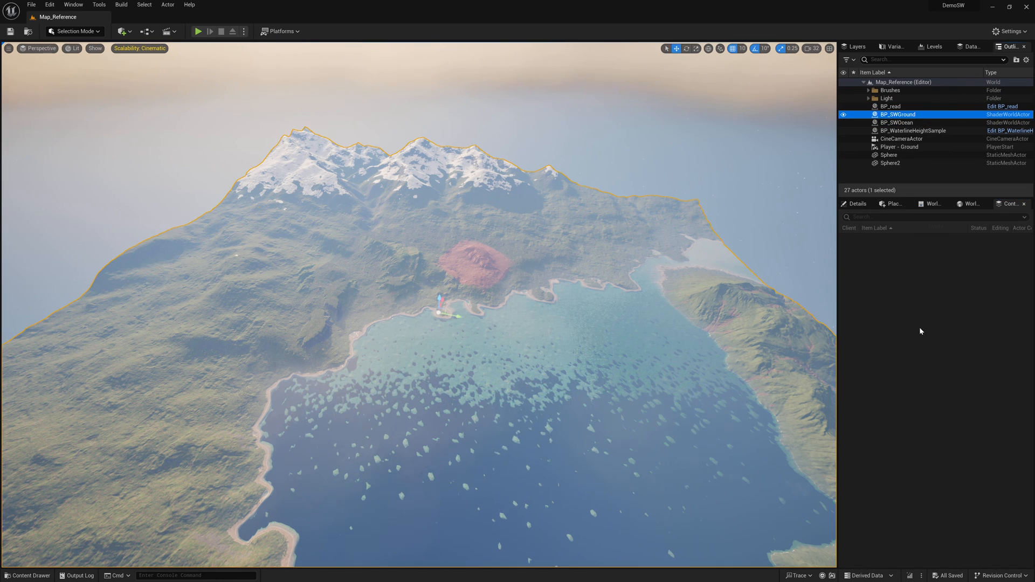
text(reb)
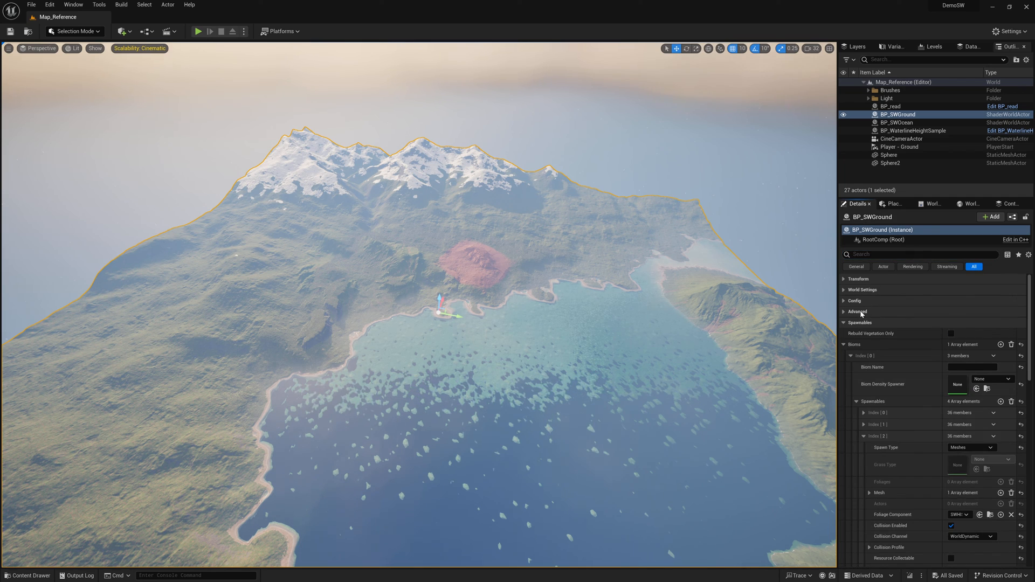
click(860, 323)
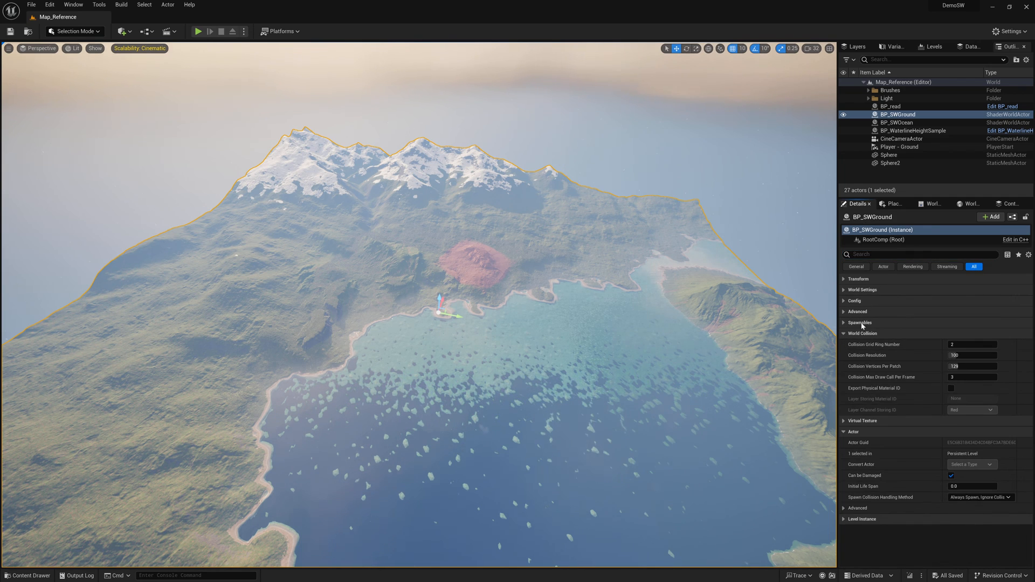
click(843, 301)
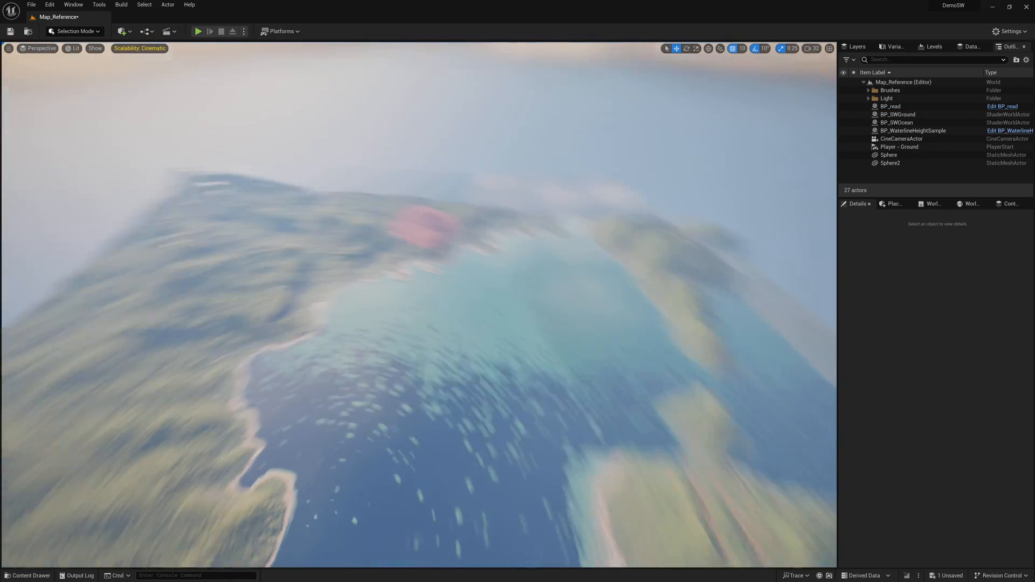
click(896, 122)
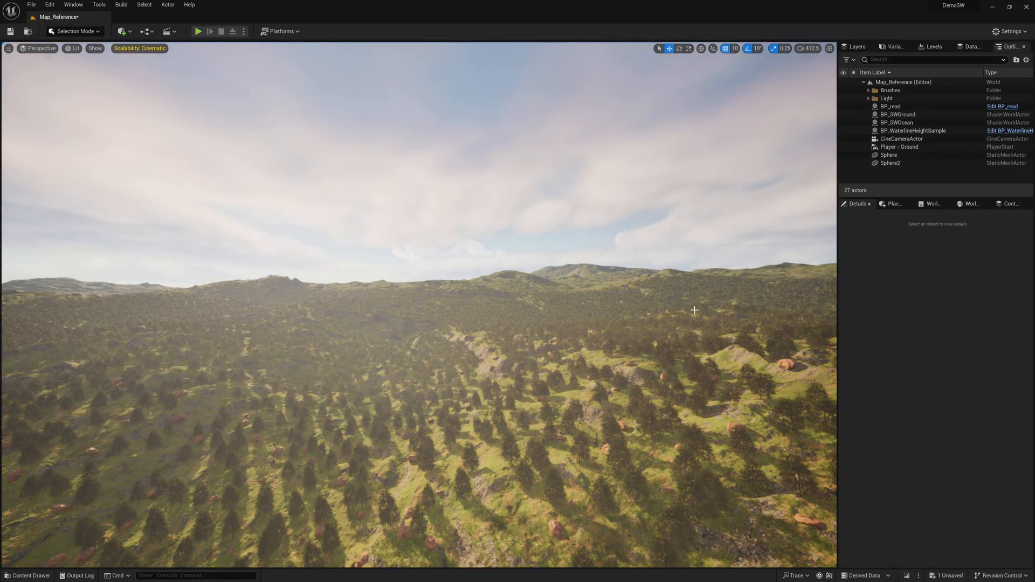
Step: Enable Bounded World on BP_SWGround and on BP_SWOcean, then select the player start
click(897, 115)
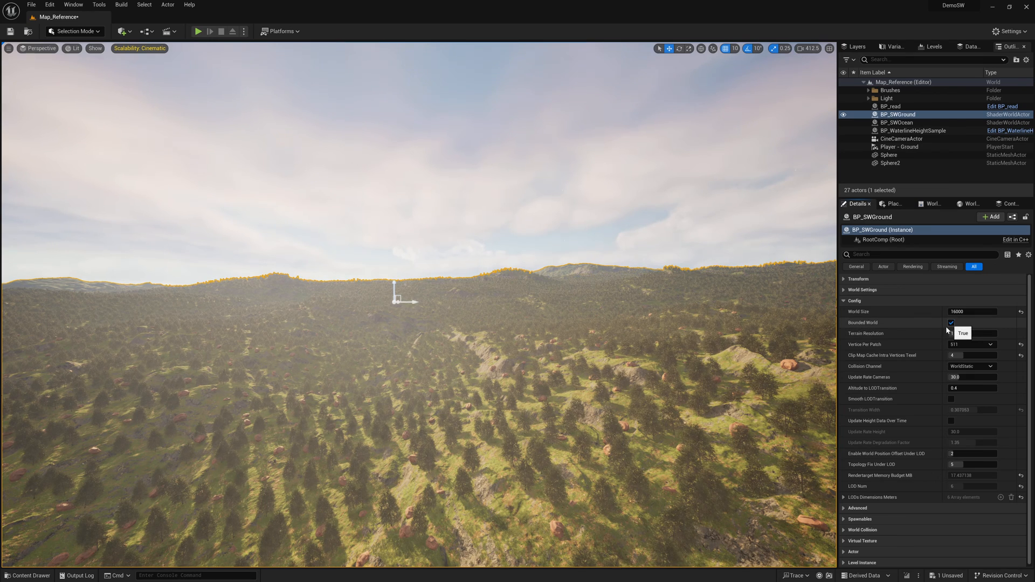
click(896, 122)
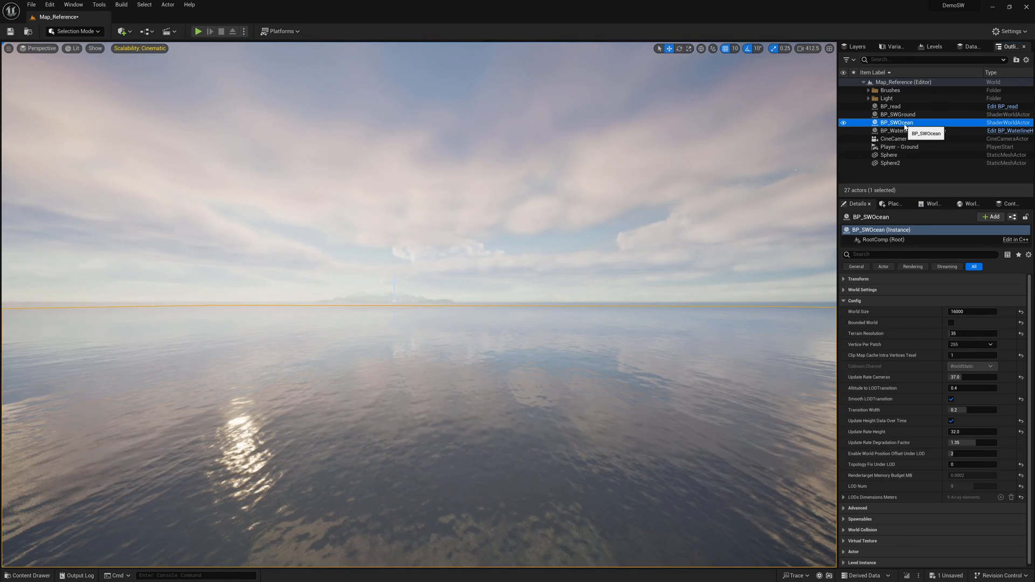
click(951, 322)
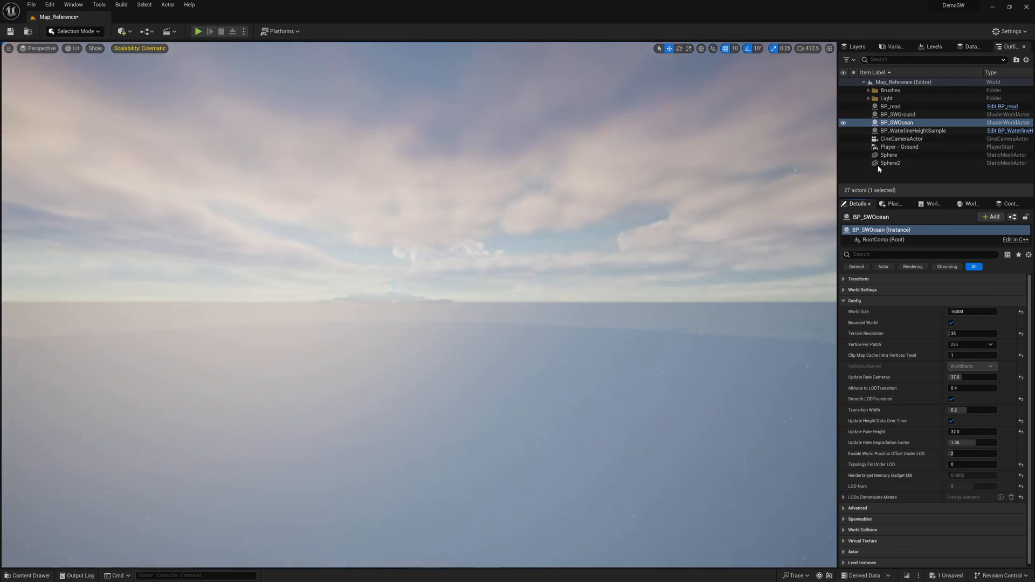
click(900, 147)
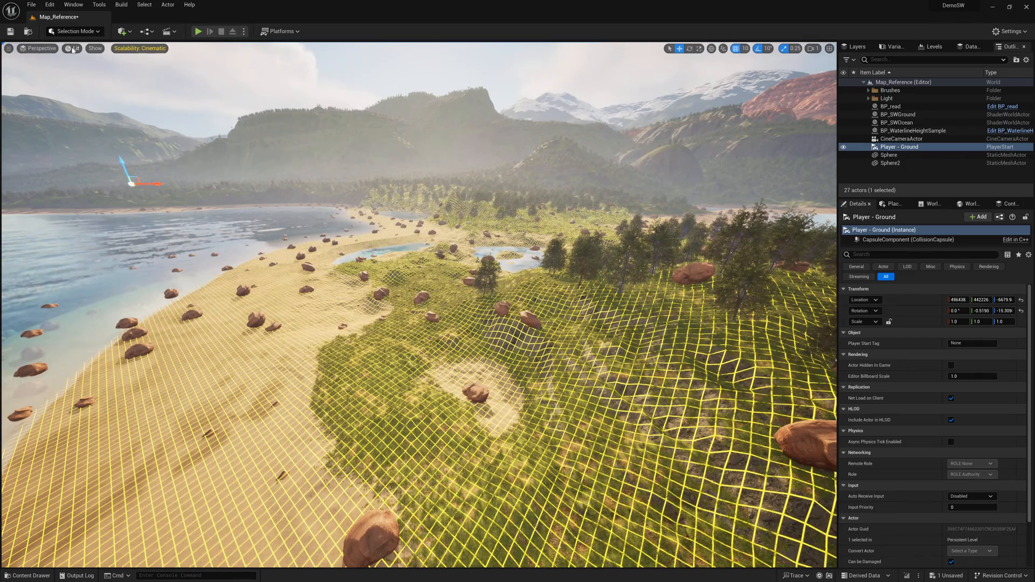
Step: Return the view mode from Player Collision to Lit after checking the ground's collision grid
click(94, 49)
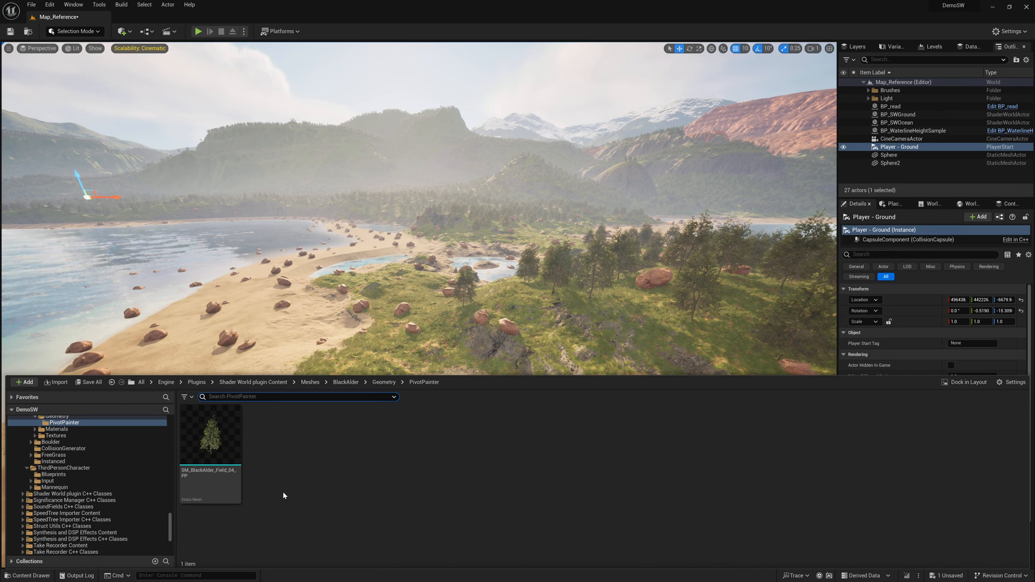
Step: Open Map_Heightmap from Content > Maps, saving the reference map first
click(44, 467)
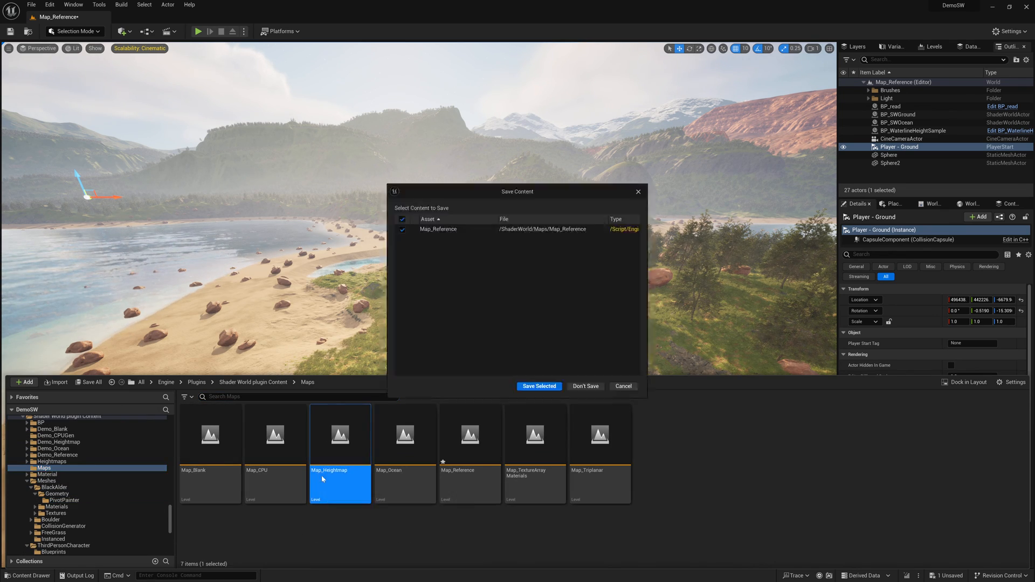
click(539, 386)
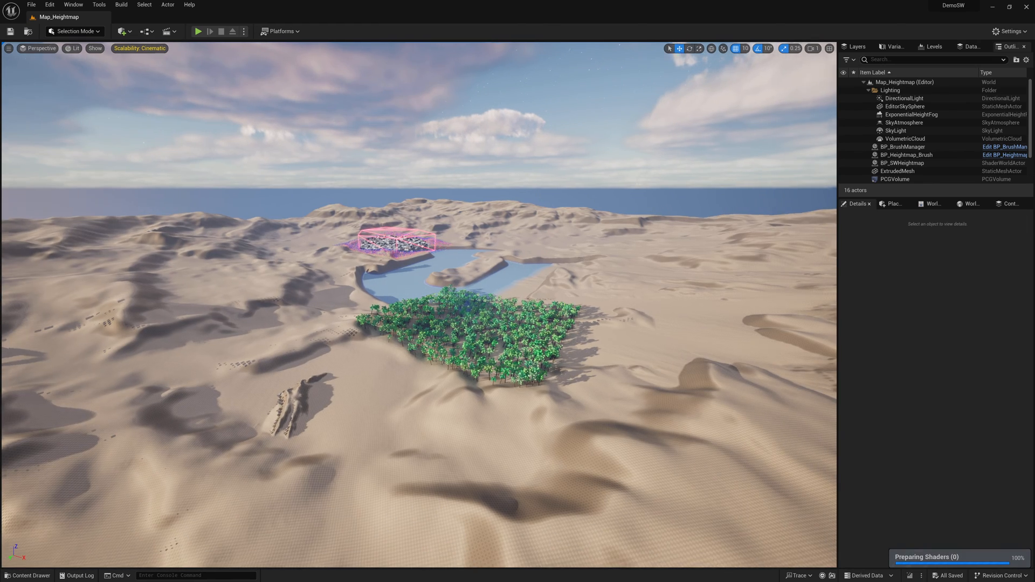
click(813, 48)
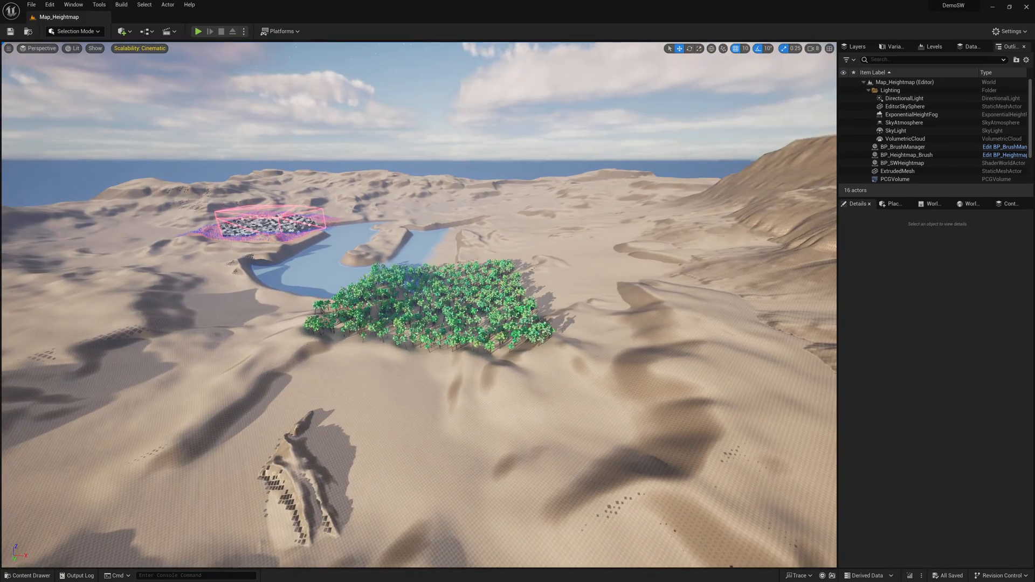
Step: Set Cast Ray Traced Shadows on the DirectionalLight
click(904, 99)
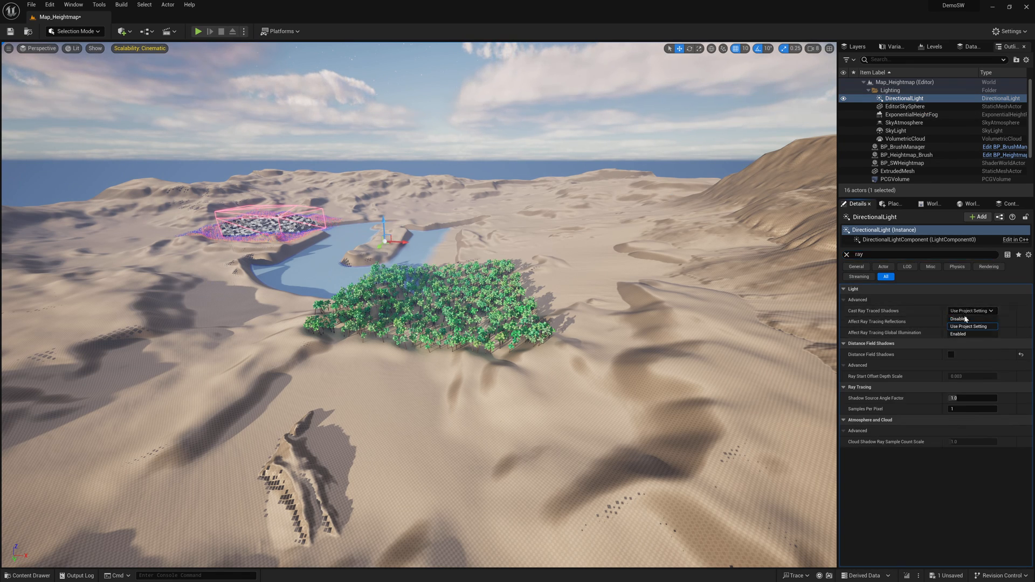
click(958, 318)
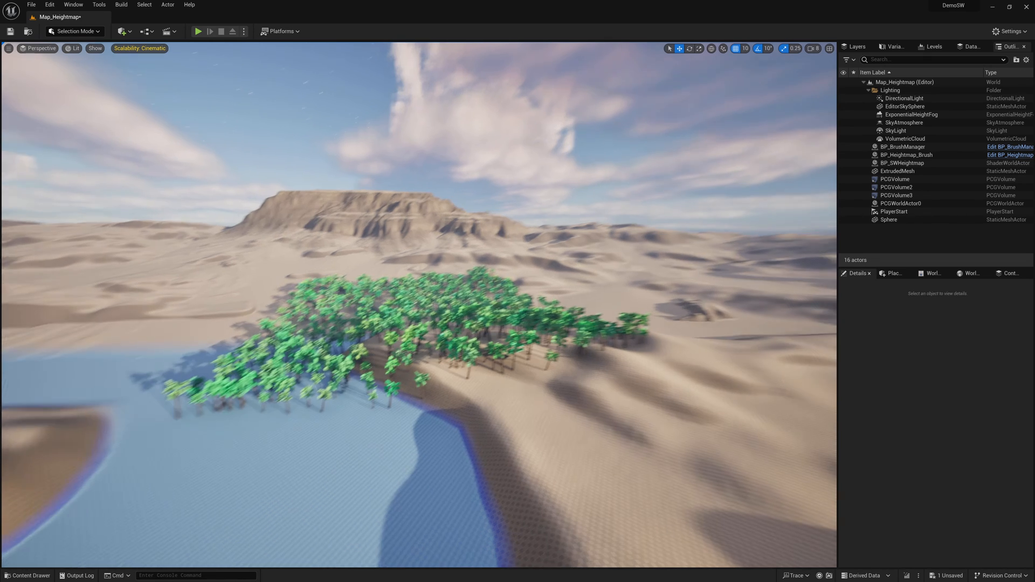
Step: Select PCGVolume2 and expand its PCGComponent section with the Details filter cleared
click(896, 179)
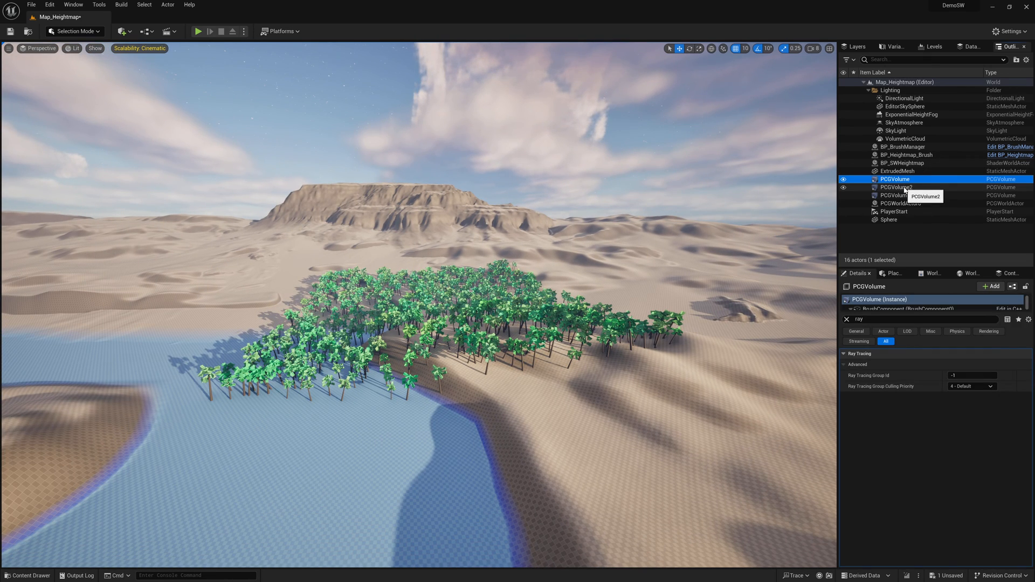
click(896, 187)
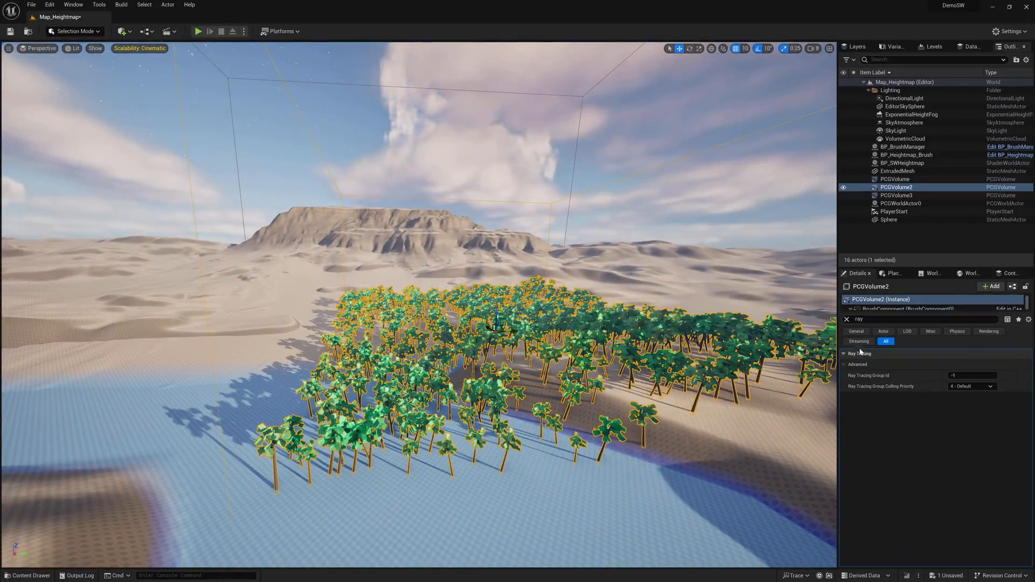
click(847, 319)
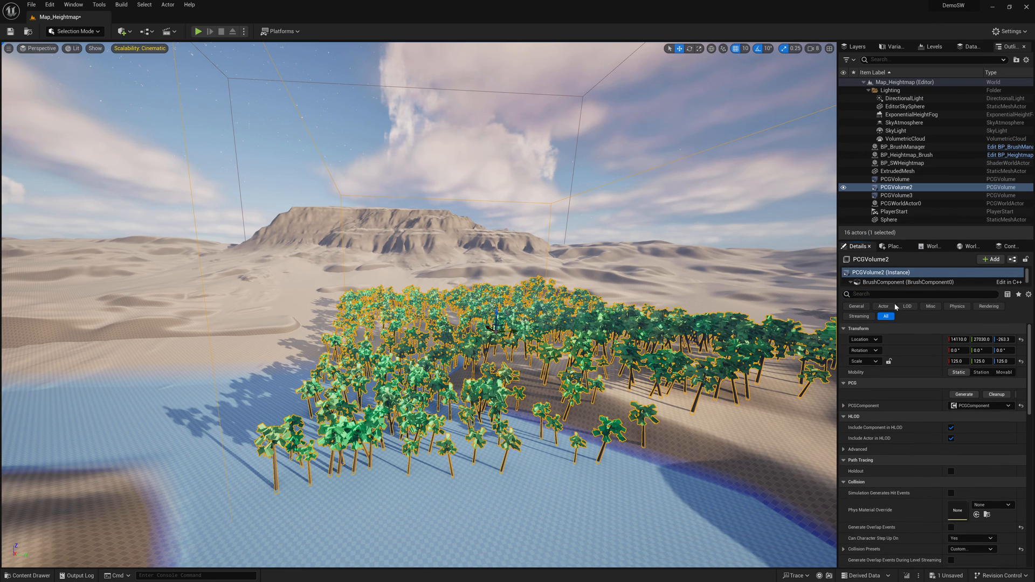
scroll(down, 3)
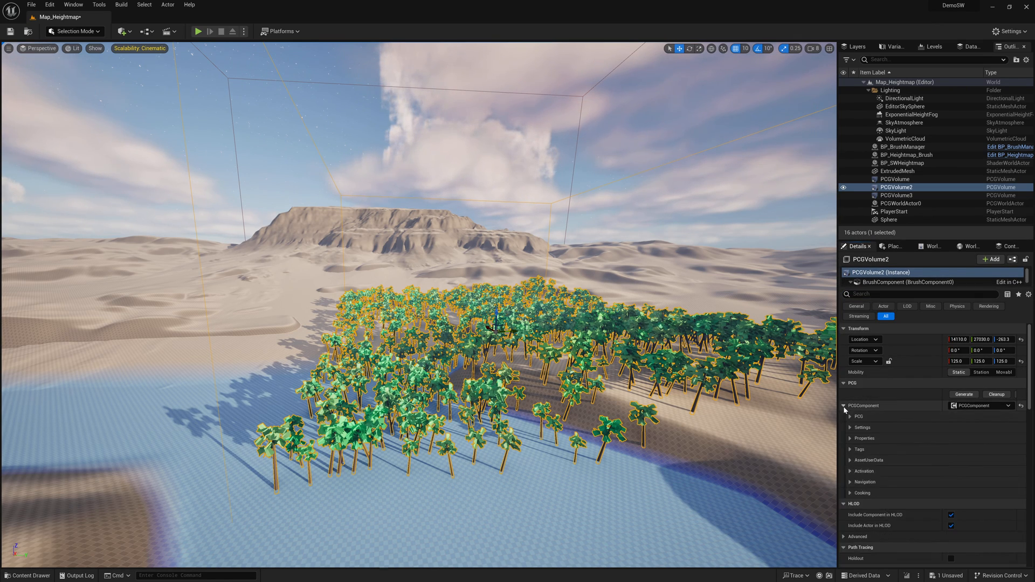
Step: Add Static Mesh Spawner and Surface Sampler nodes to PCGVolume2's PCG graph
click(849, 417)
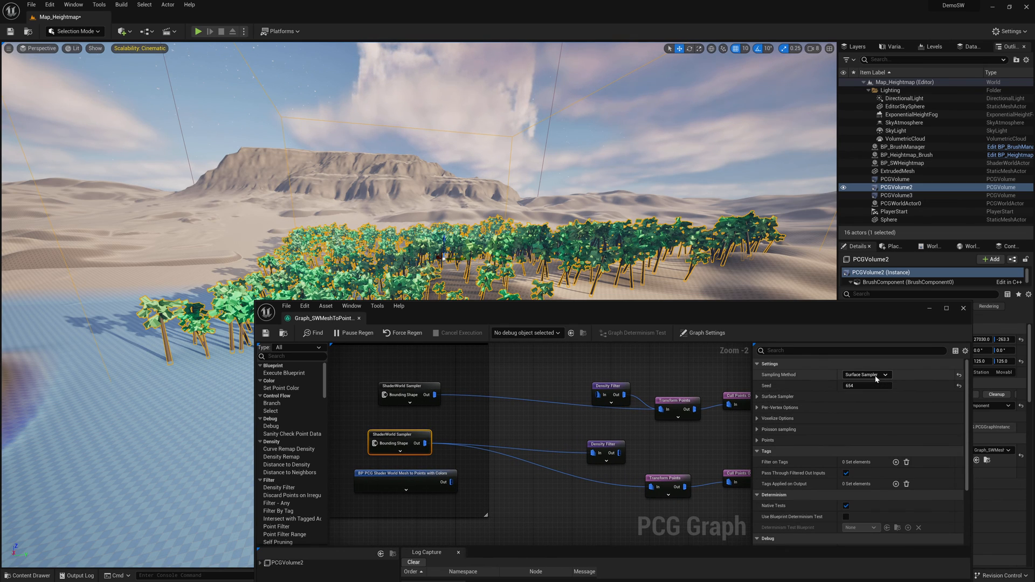
click(903, 163)
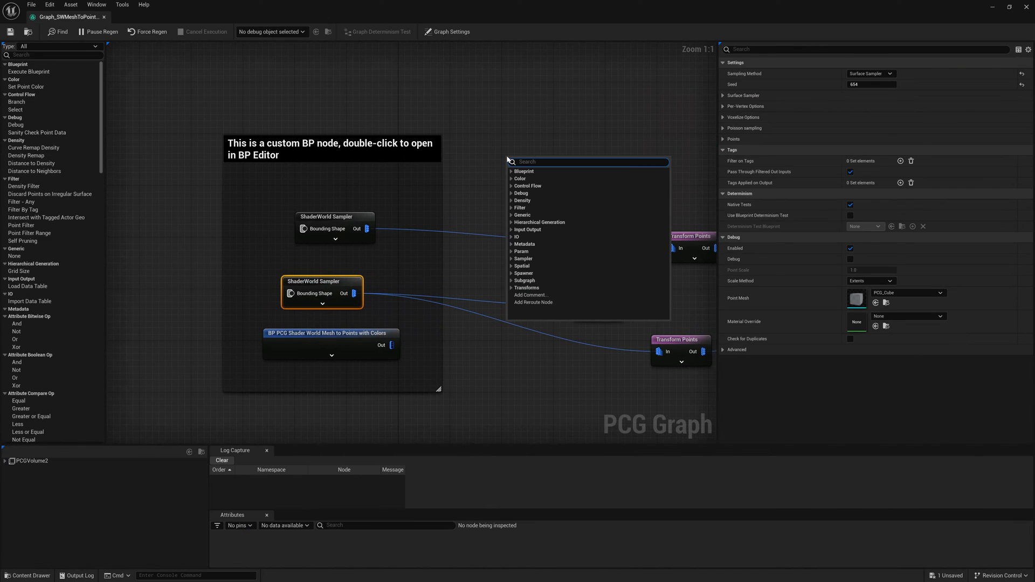
text(mesh)
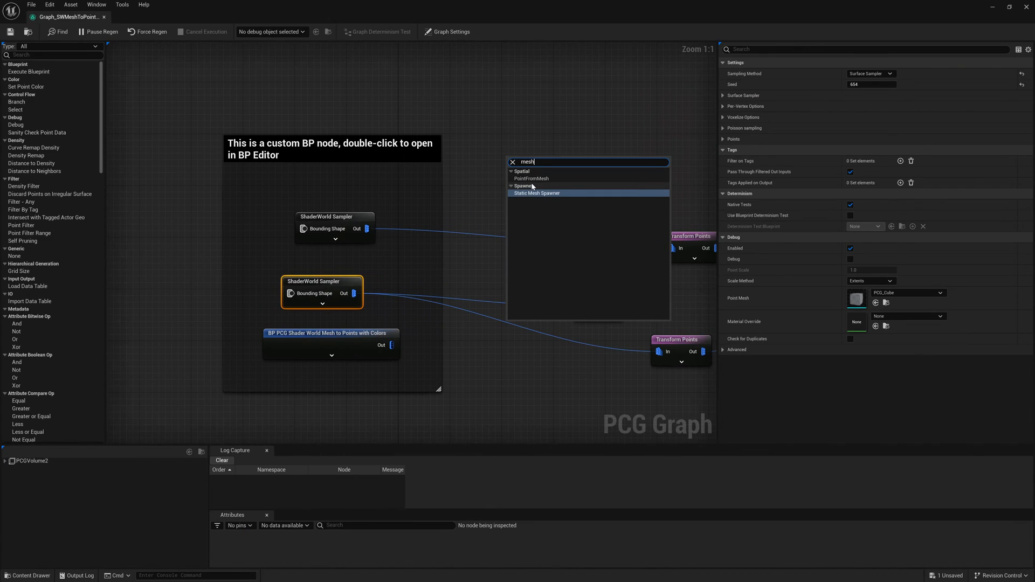
click(537, 193)
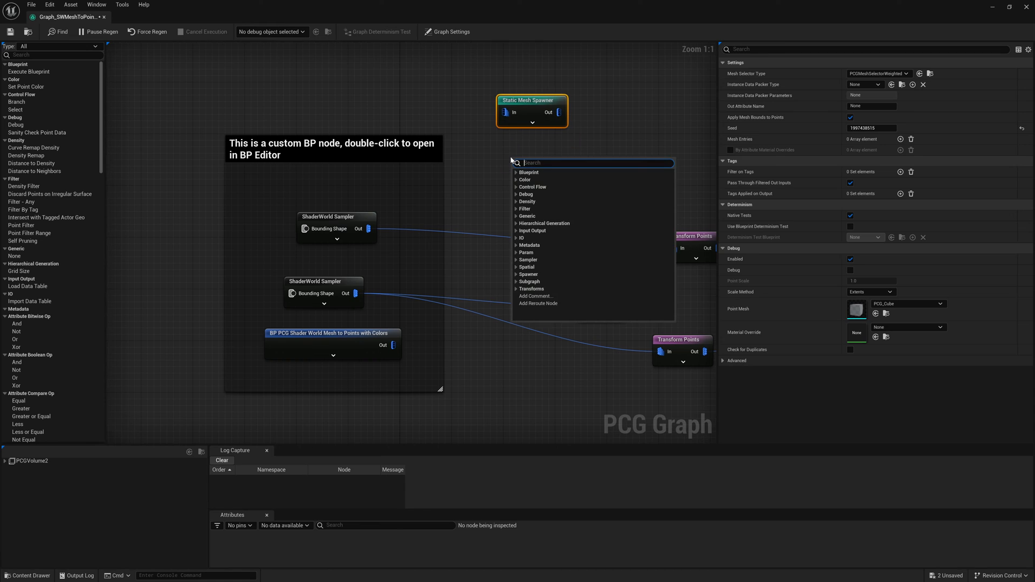
click(534, 162)
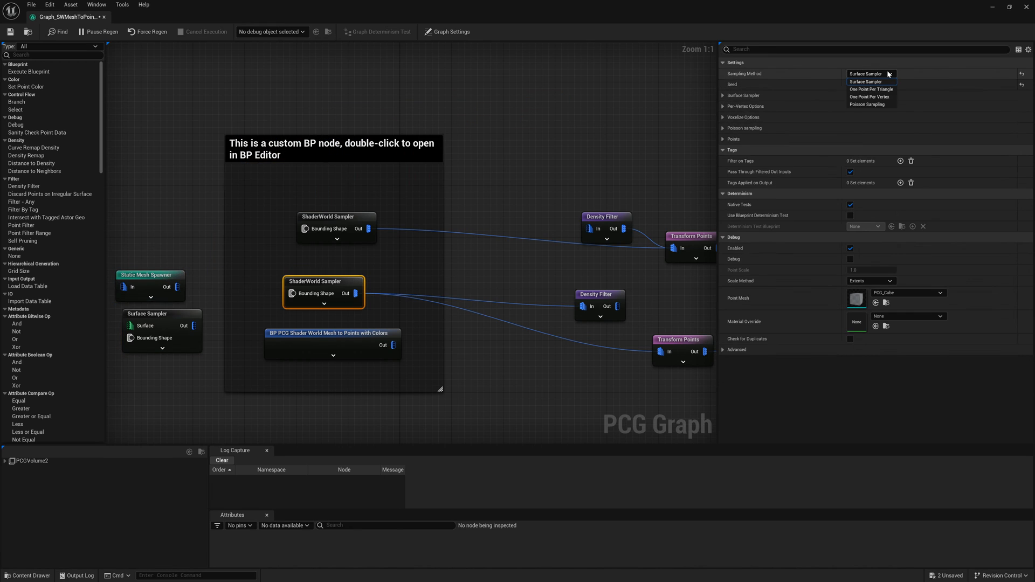
mouse_move(867, 98)
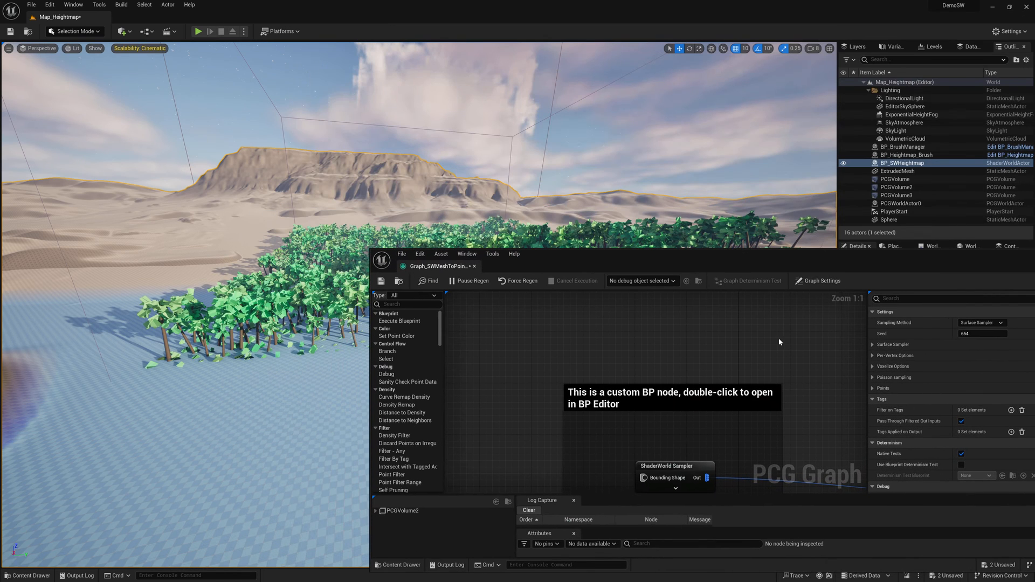
Step: Set the Sampling Method back to Surface Sampler
click(983, 323)
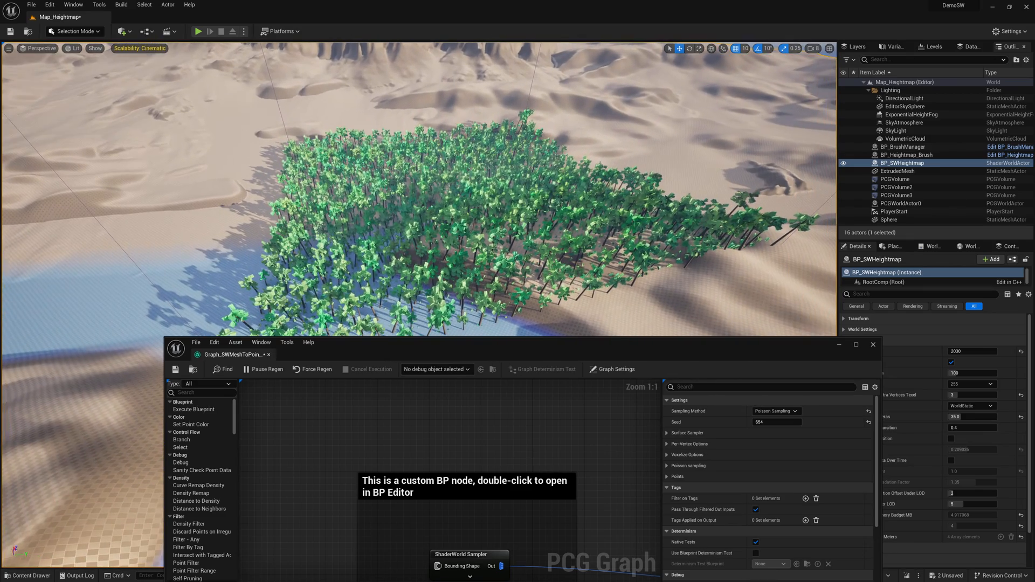
click(776, 411)
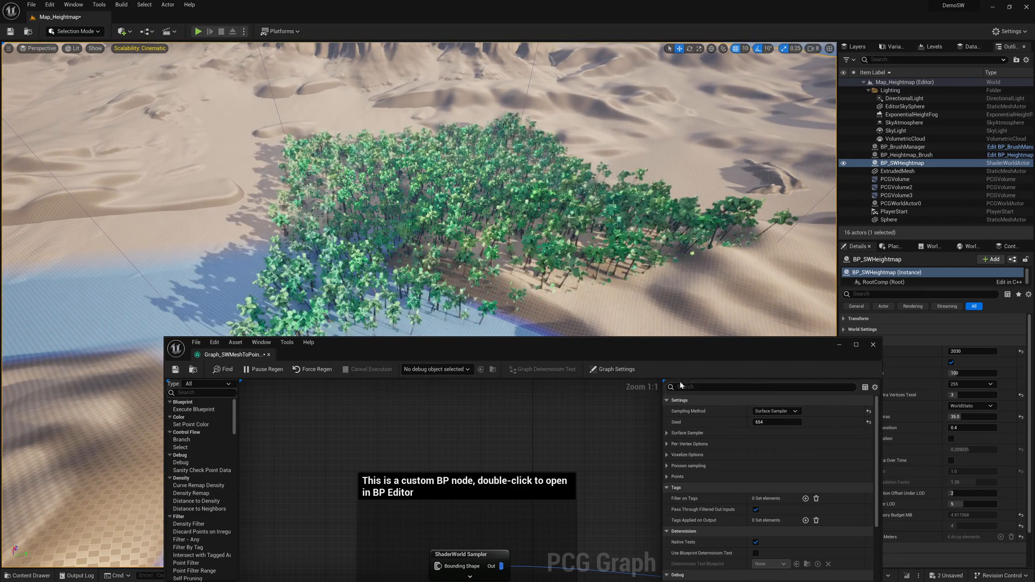
click(777, 411)
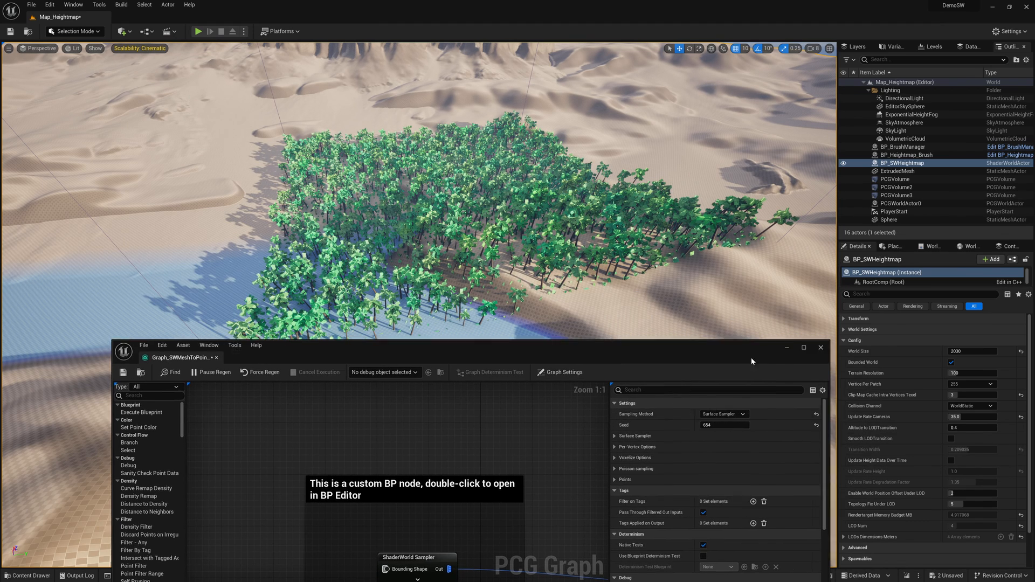
Step: Cleanup and regenerate the palm trees scattered by PCGVolume2
click(898, 187)
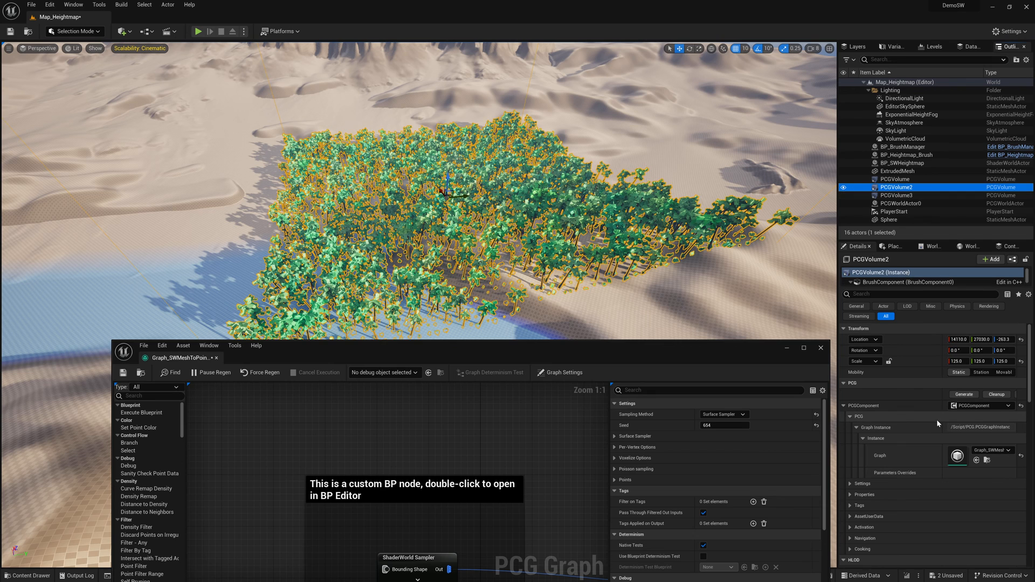
click(996, 394)
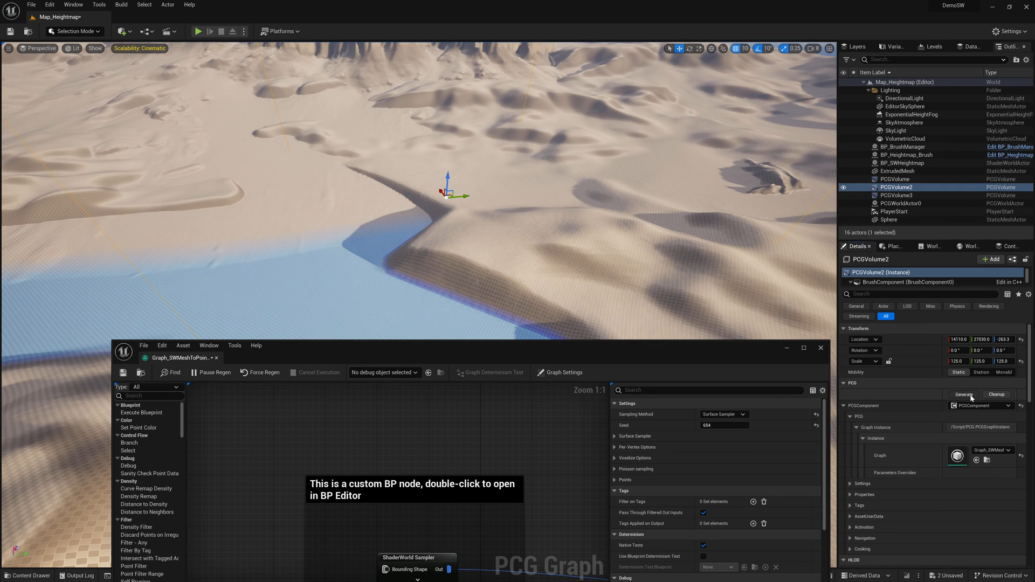
click(964, 394)
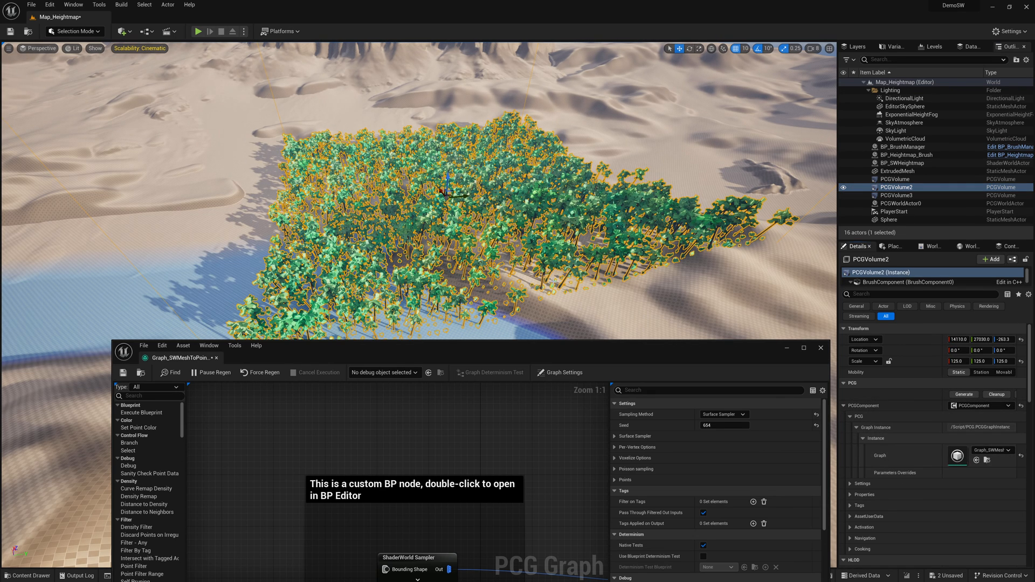
click(821, 347)
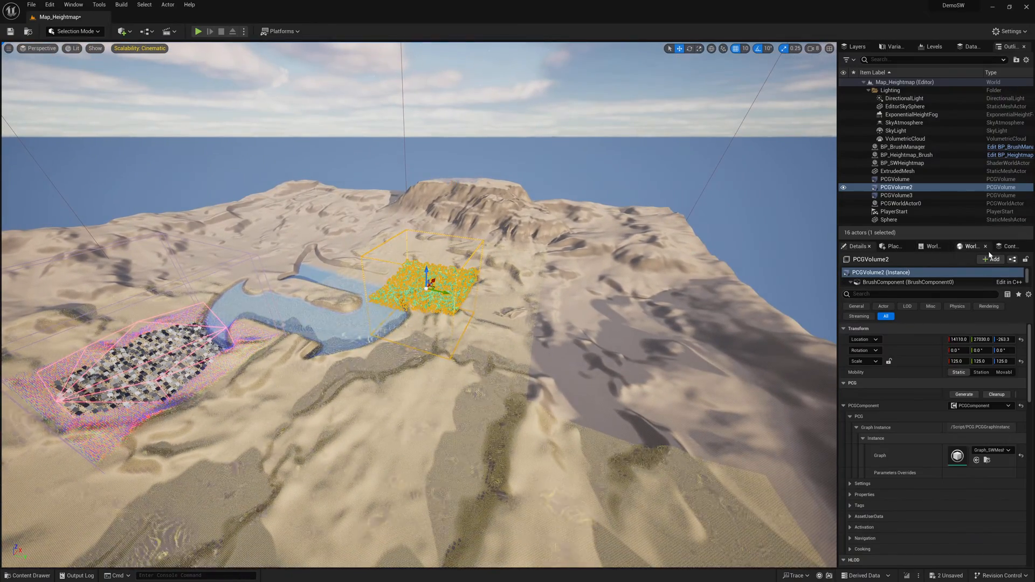
Step: Add an SW Collision component to PCGVolume2 and select the new SW_Collision1
click(896, 179)
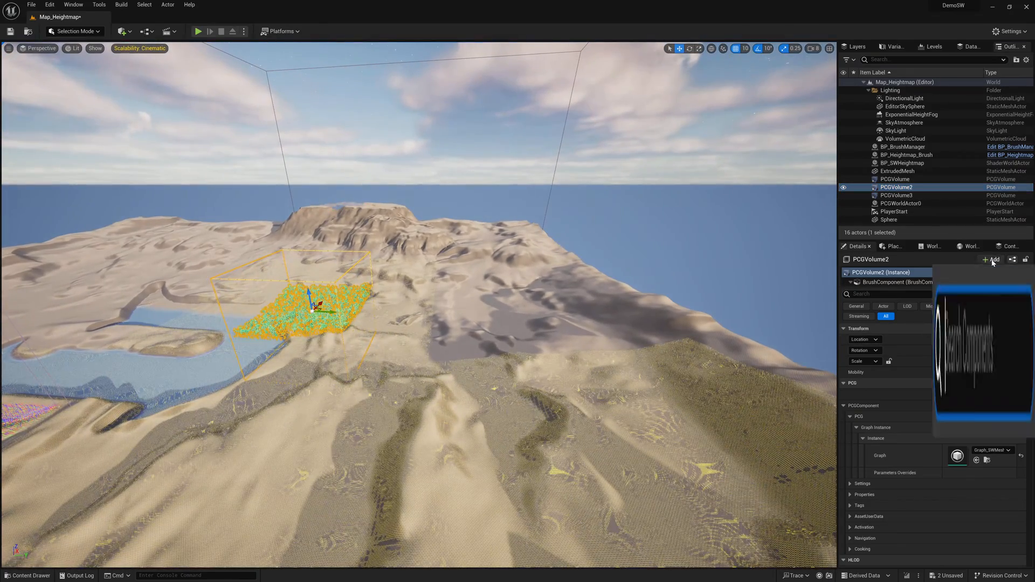
click(992, 258)
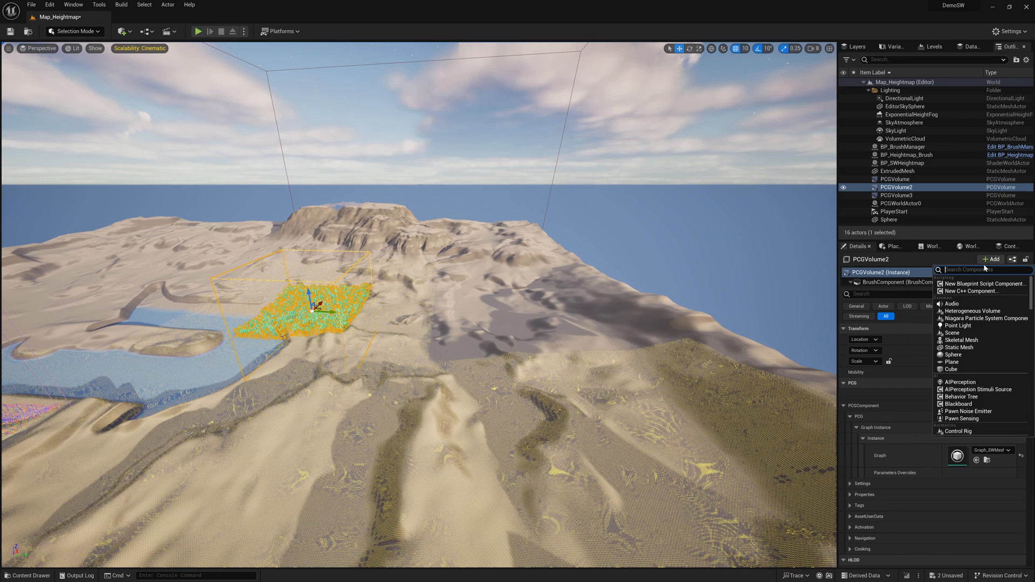
text(SW)
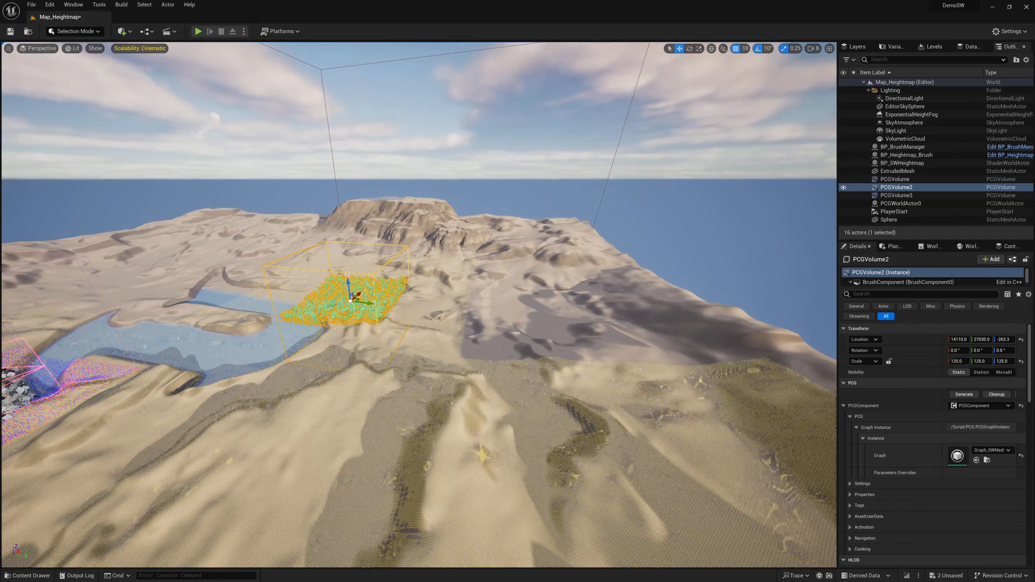
click(882, 291)
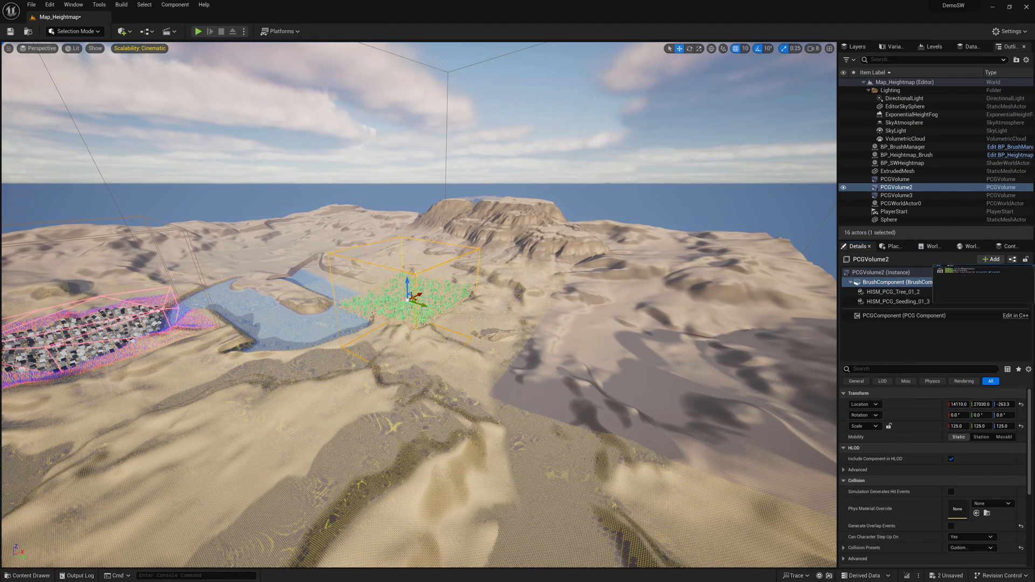
click(882, 311)
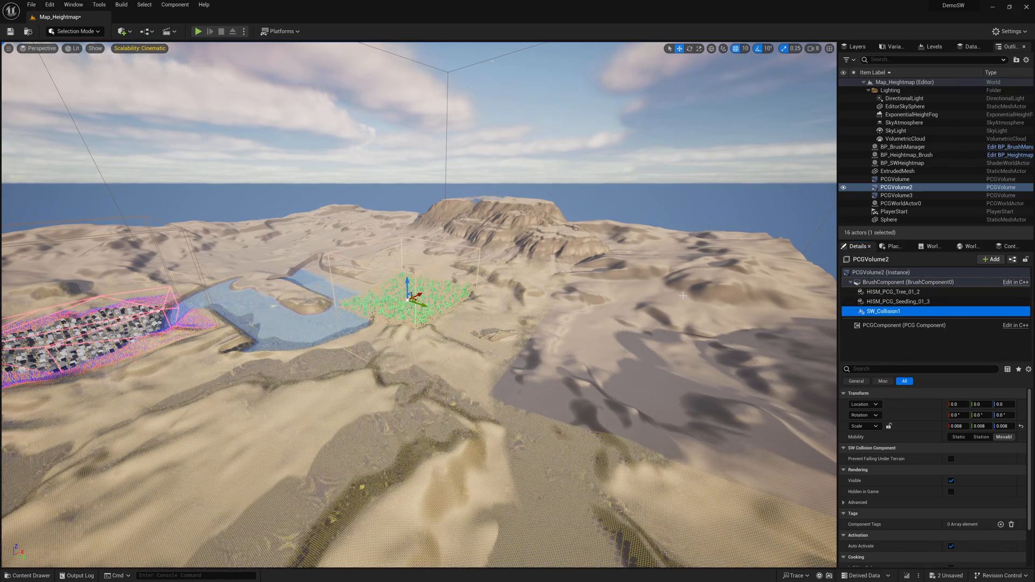
click(874, 271)
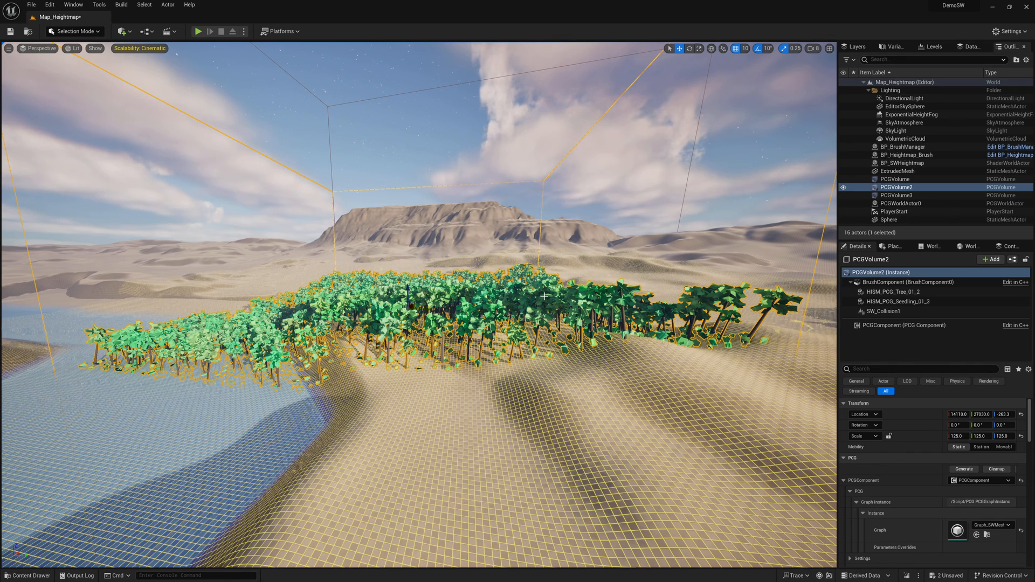
Step: Expand the Surface Sampler's density settings and list its Sampling Method options in the PCG graph
click(94, 48)
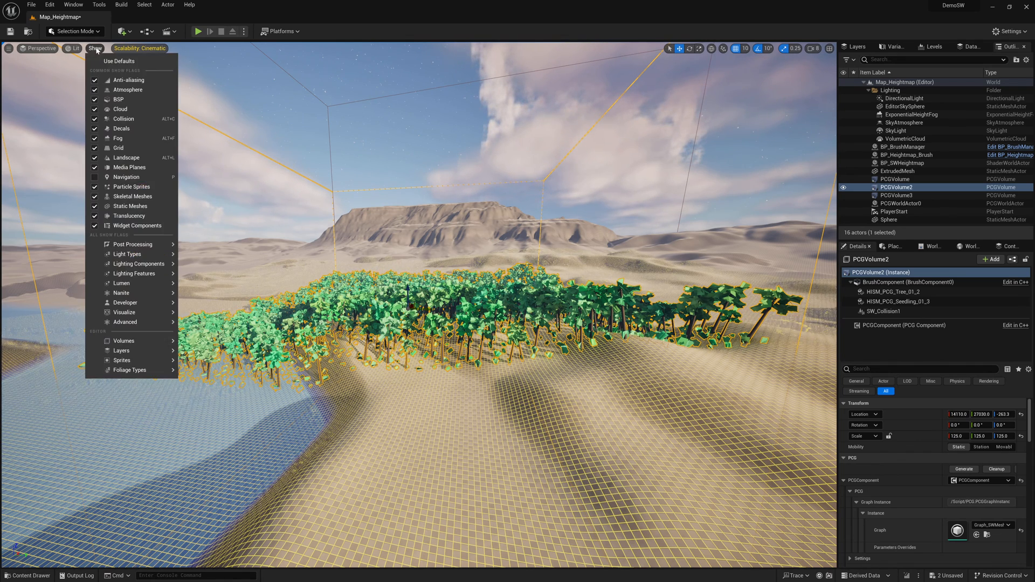
mouse_move(118, 99)
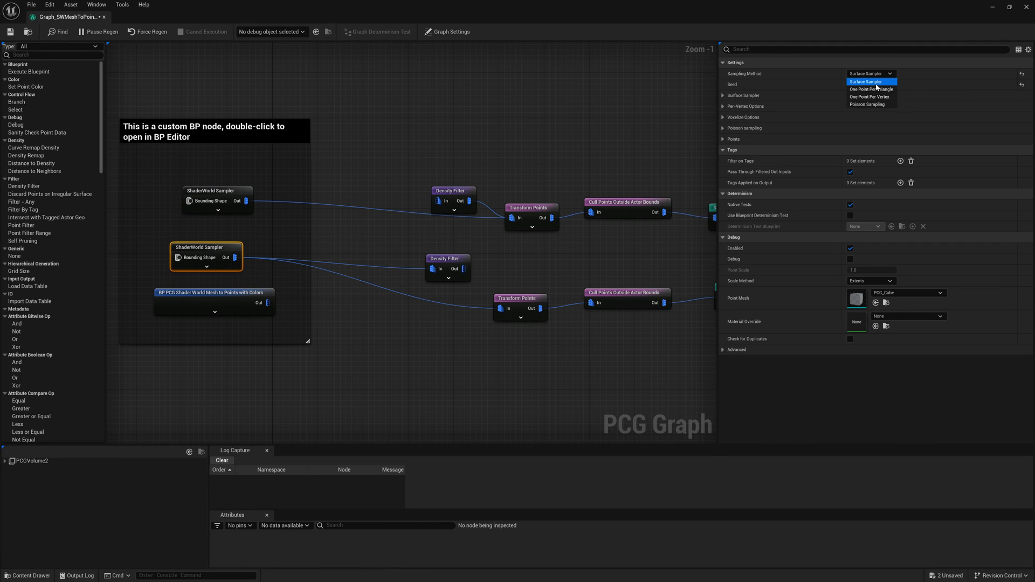
click(865, 82)
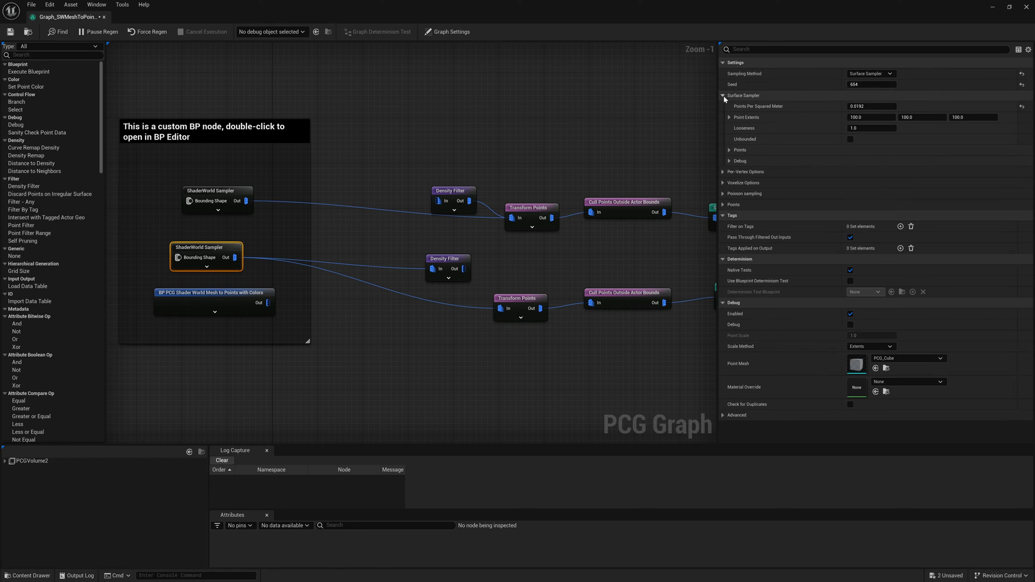
click(871, 73)
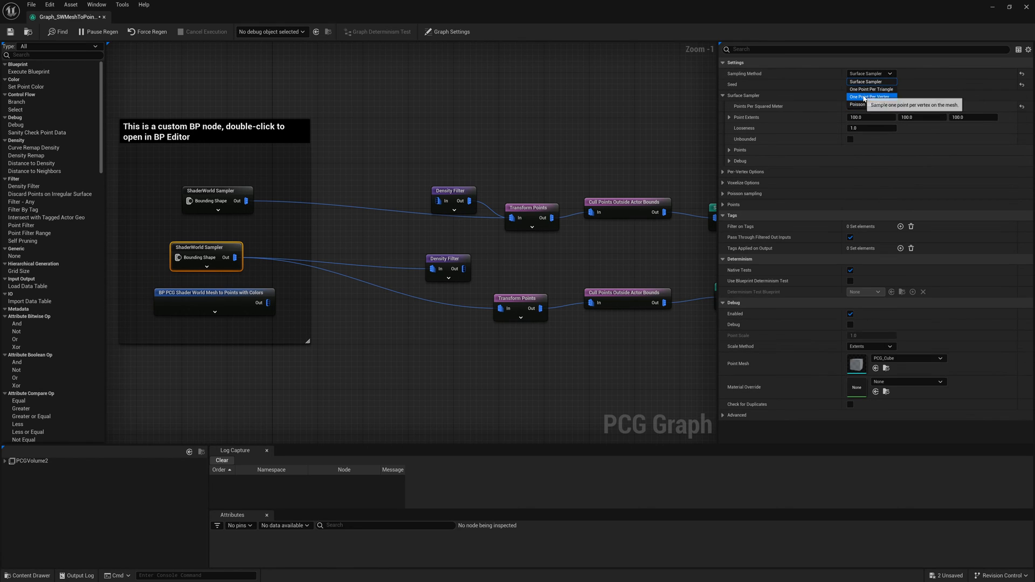
mouse_move(871, 104)
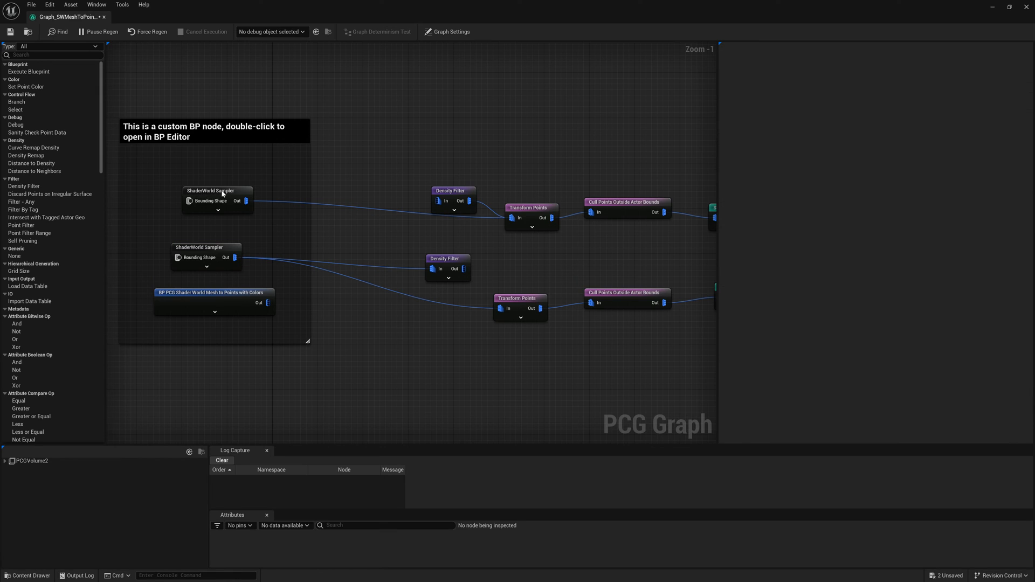
Step: Set the ShaderWorld sampler to 0.0096 points per square meter, regenerate trees, then enter 0.0144
click(216, 190)
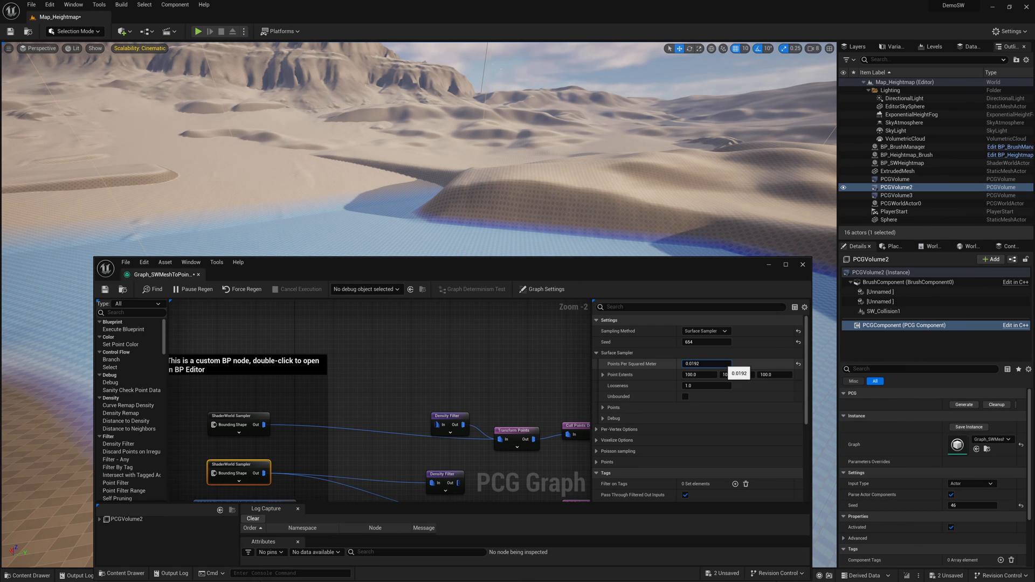
text(0.0096)
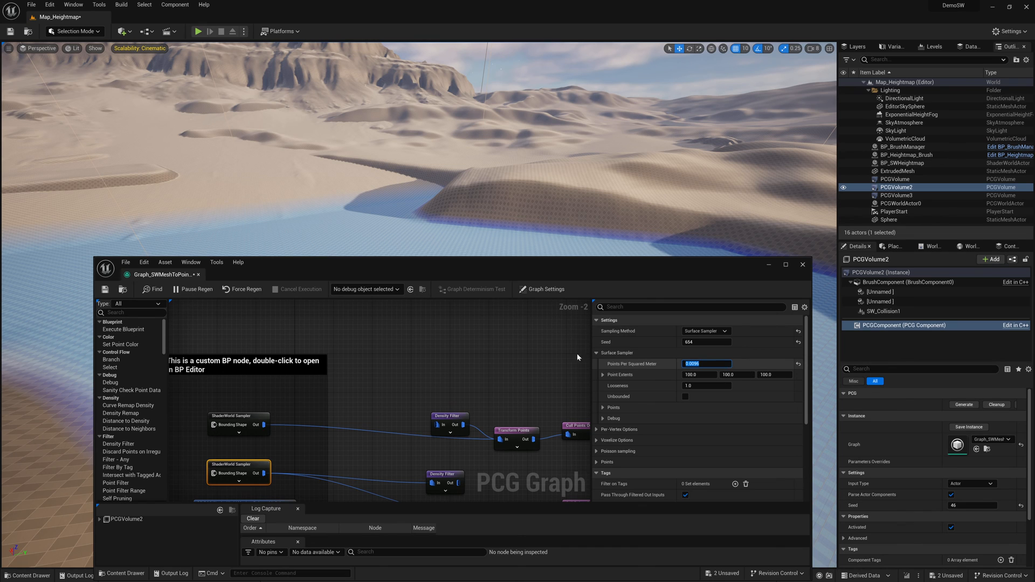
click(963, 405)
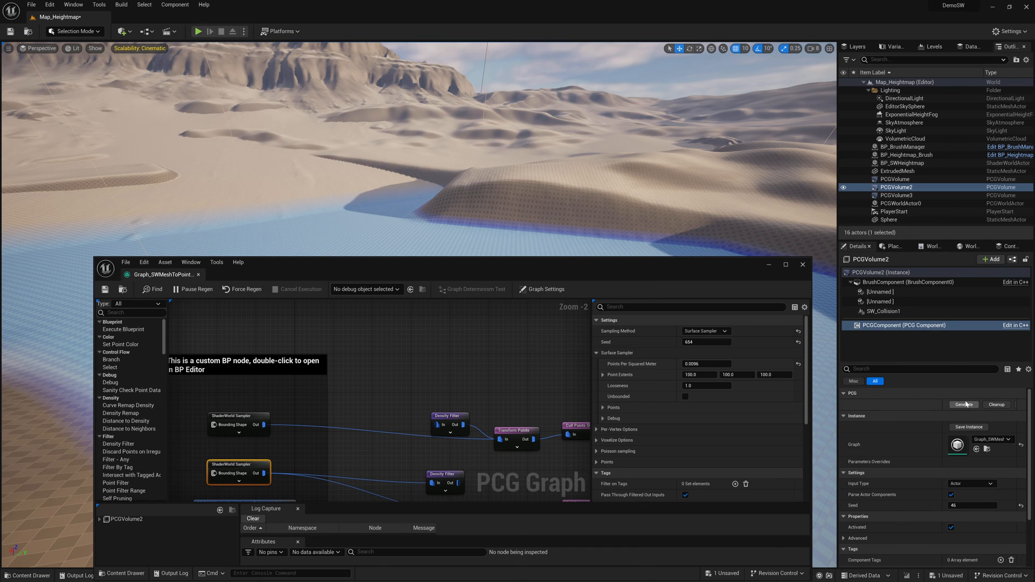
click(964, 405)
text(0.0288)
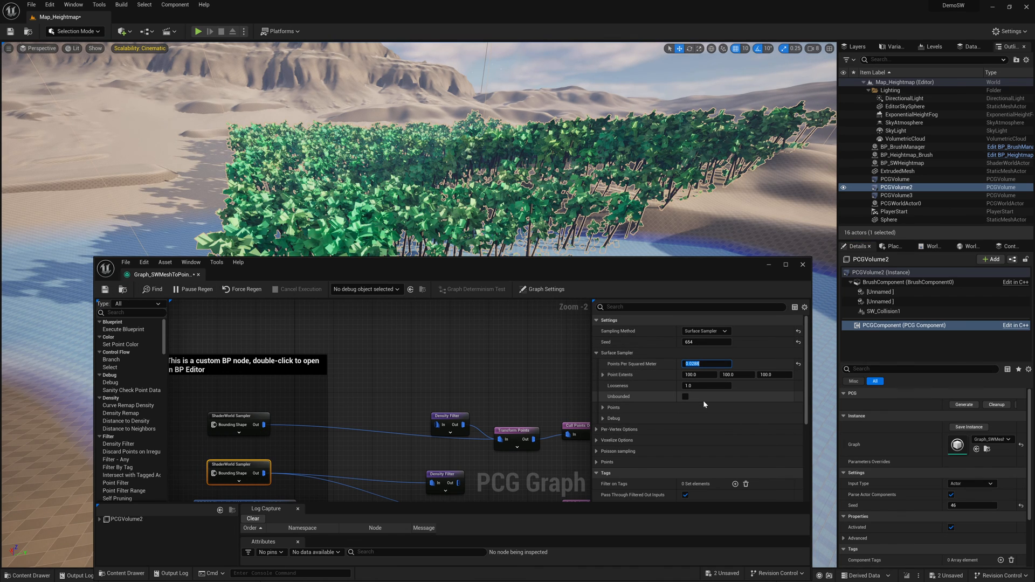
text(0.0144)
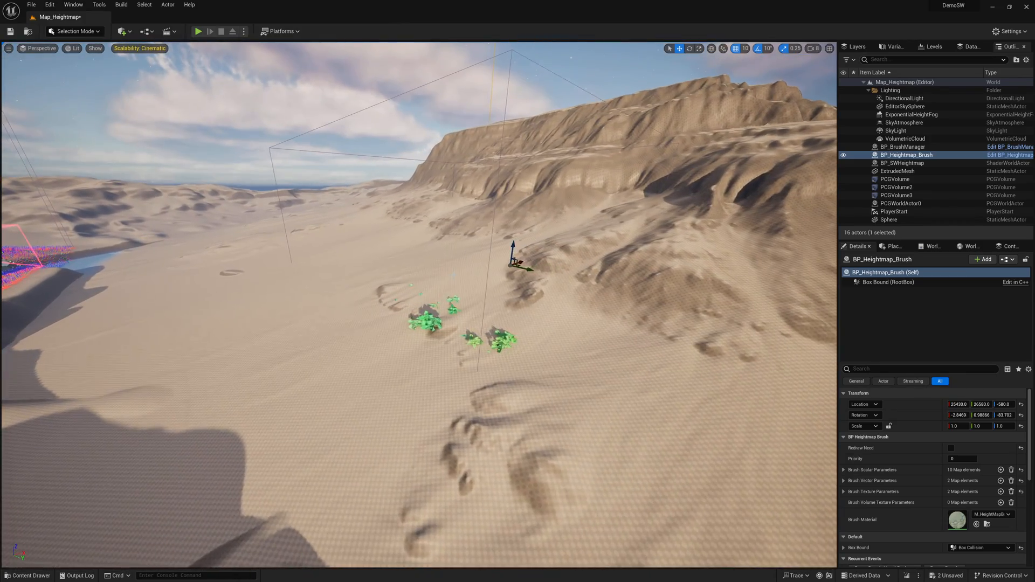
Step: Select PCGVolume2 and filter its Details with 'se' to reach the component settings
click(896, 187)
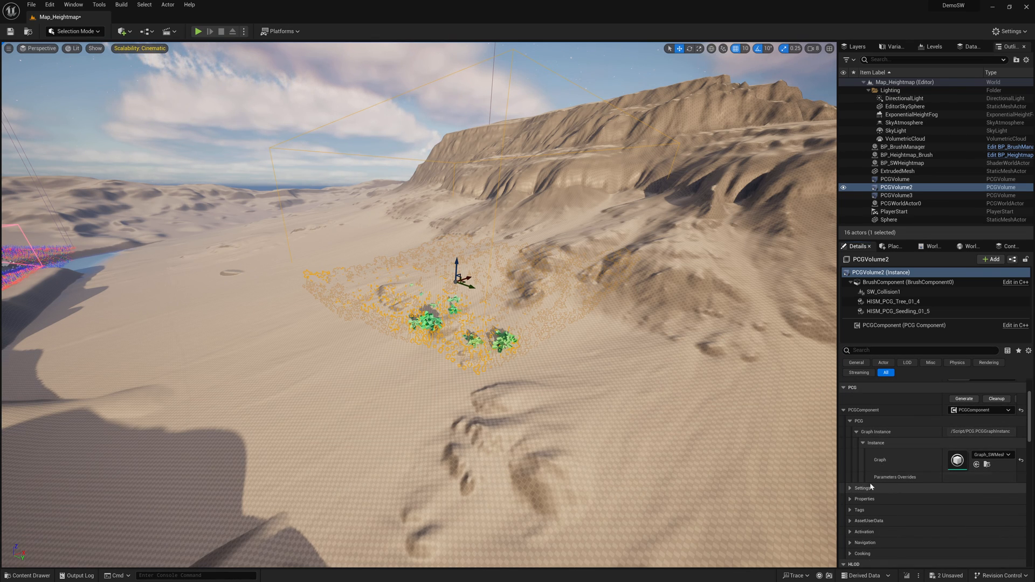
scroll(down, 3)
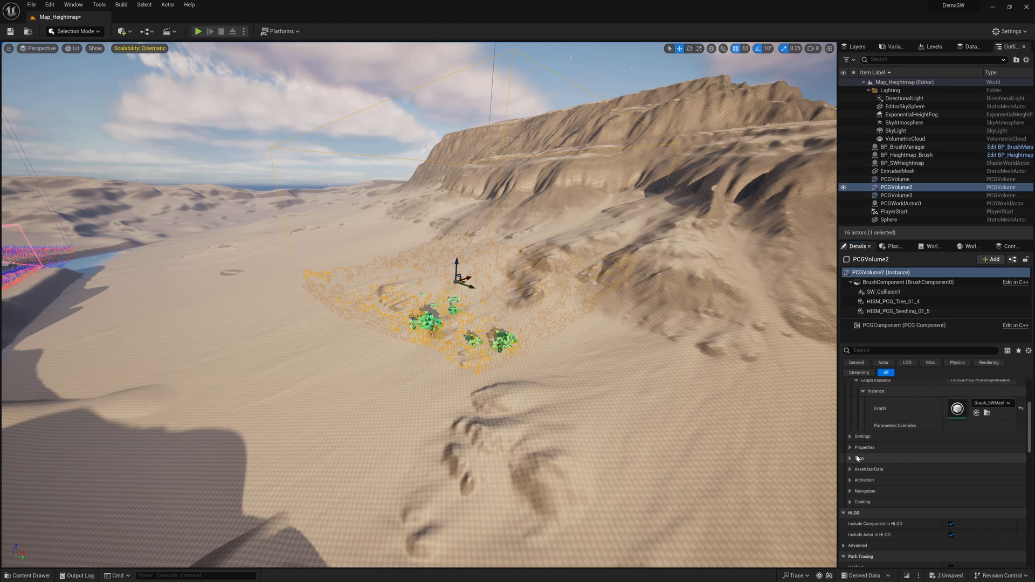
text(se)
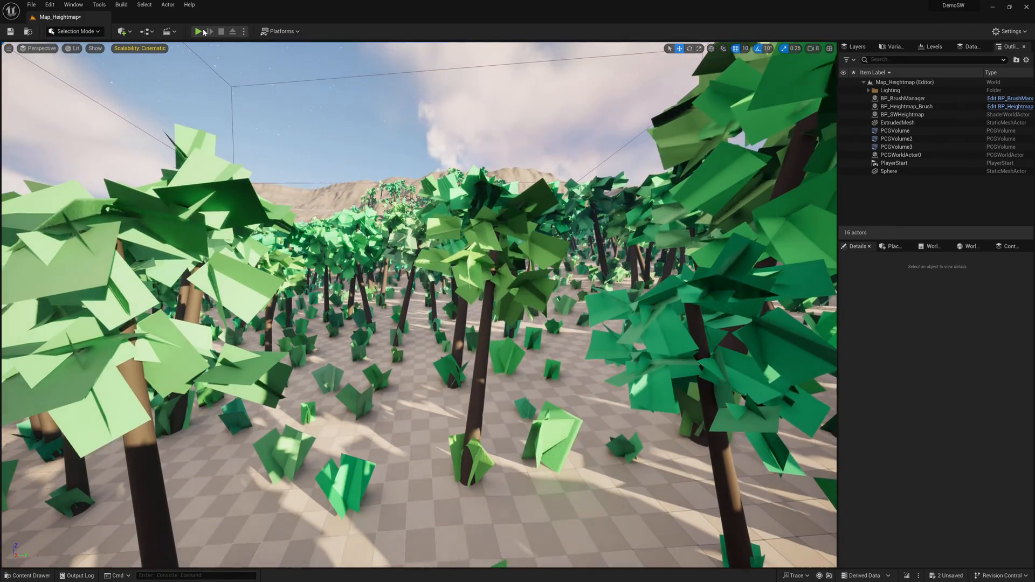
Step: Start a play session and take mouse control of the running game on the terrain
click(197, 30)
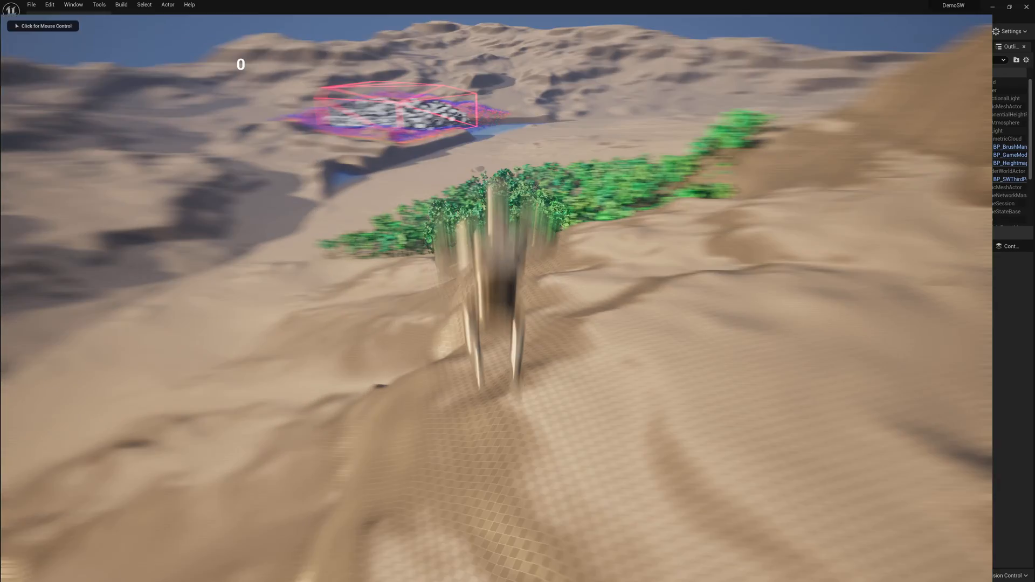
click(42, 26)
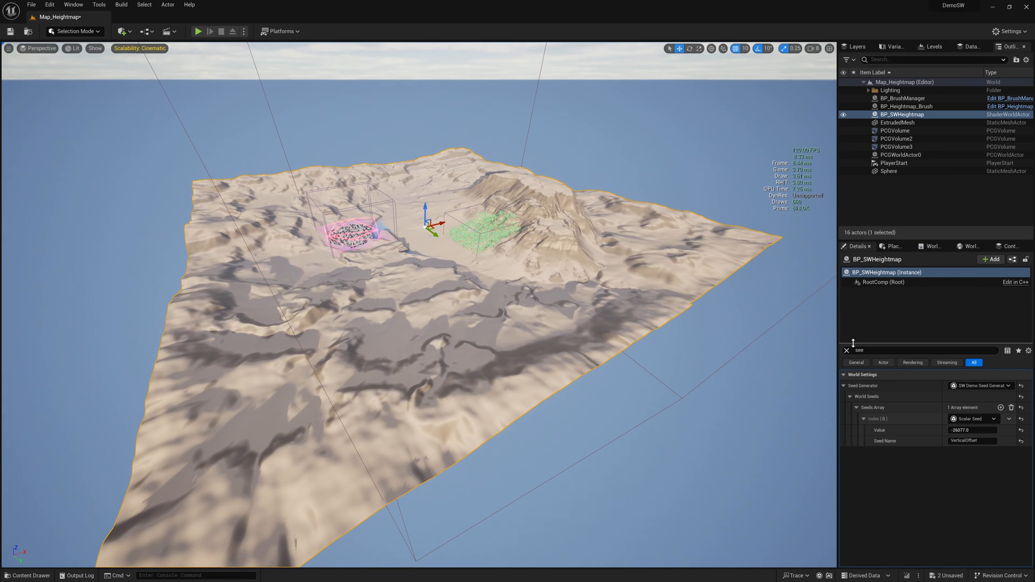
Step: Set BP_SWHeightmap's World Size to 4060, then back to 2030
click(847, 350)
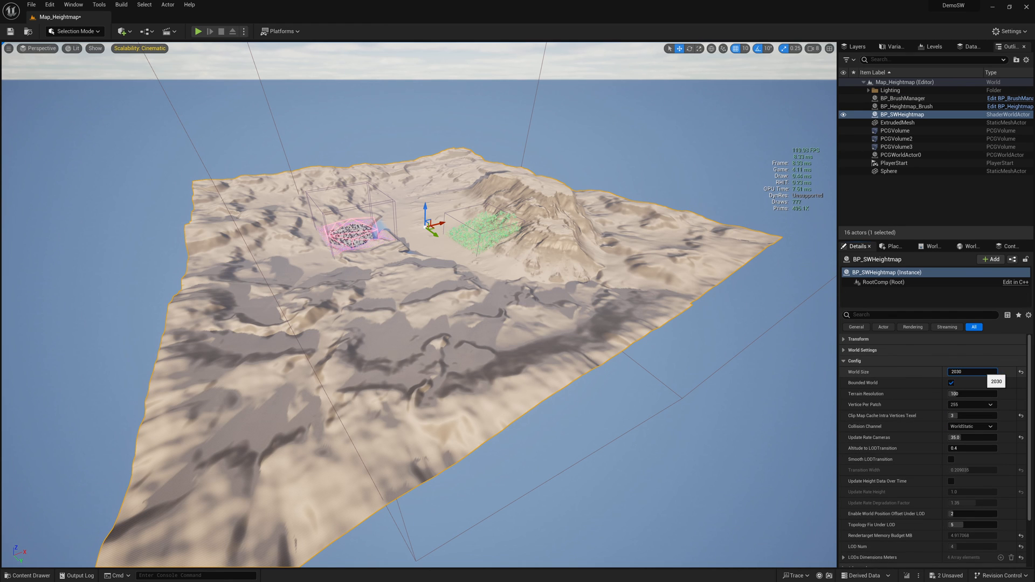
text(4060)
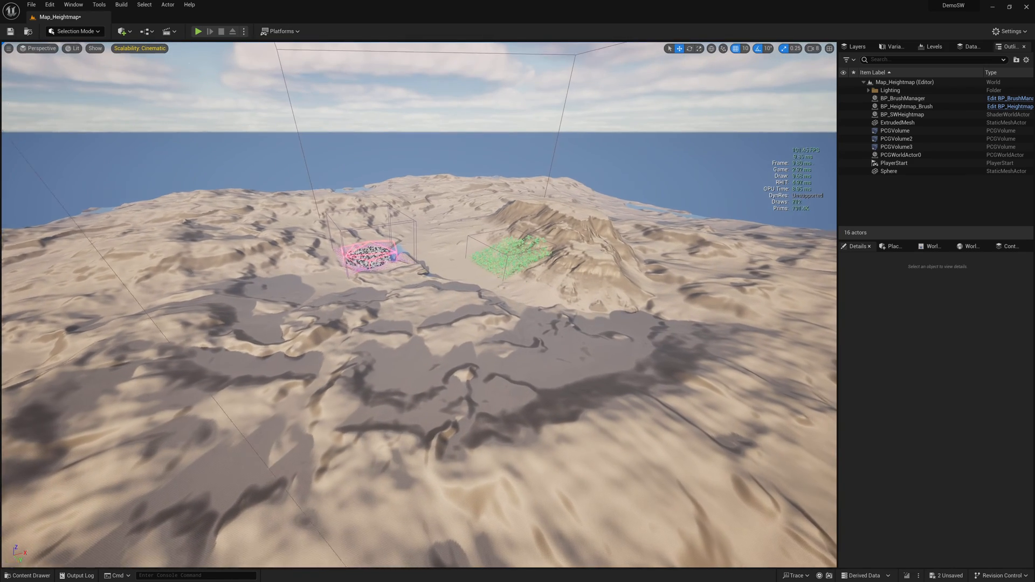
click(901, 115)
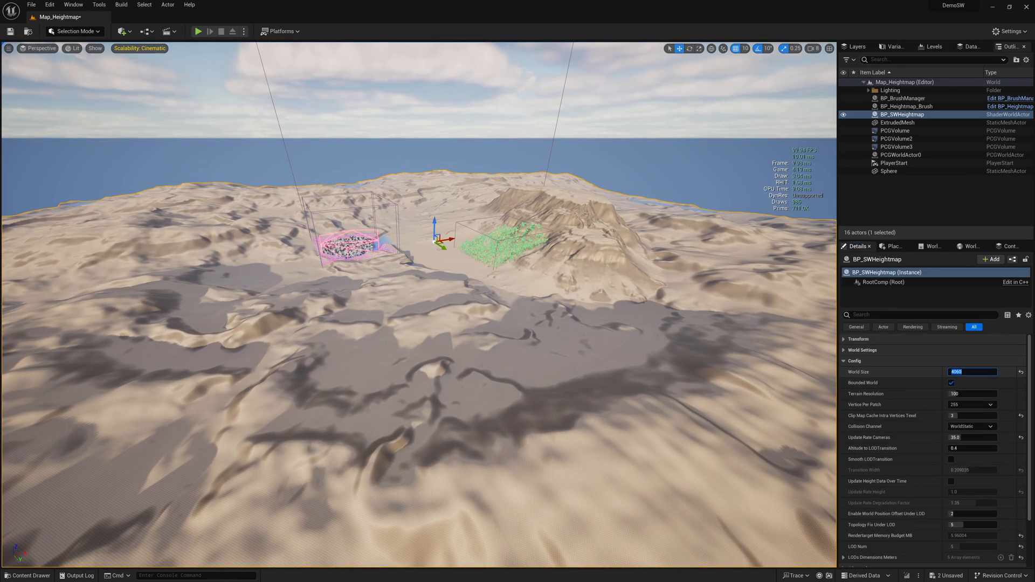
text(2030)
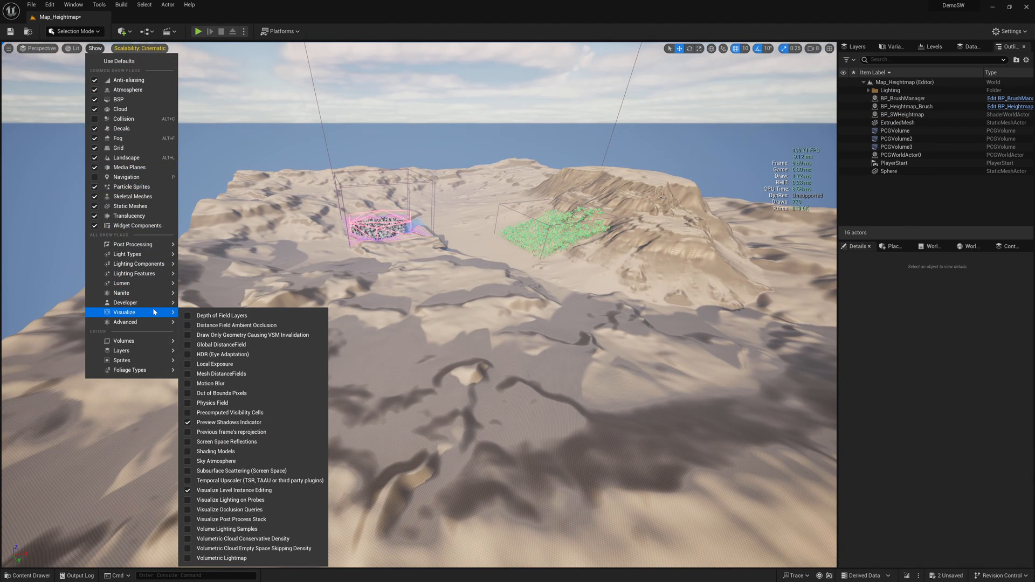
mouse_move(125, 313)
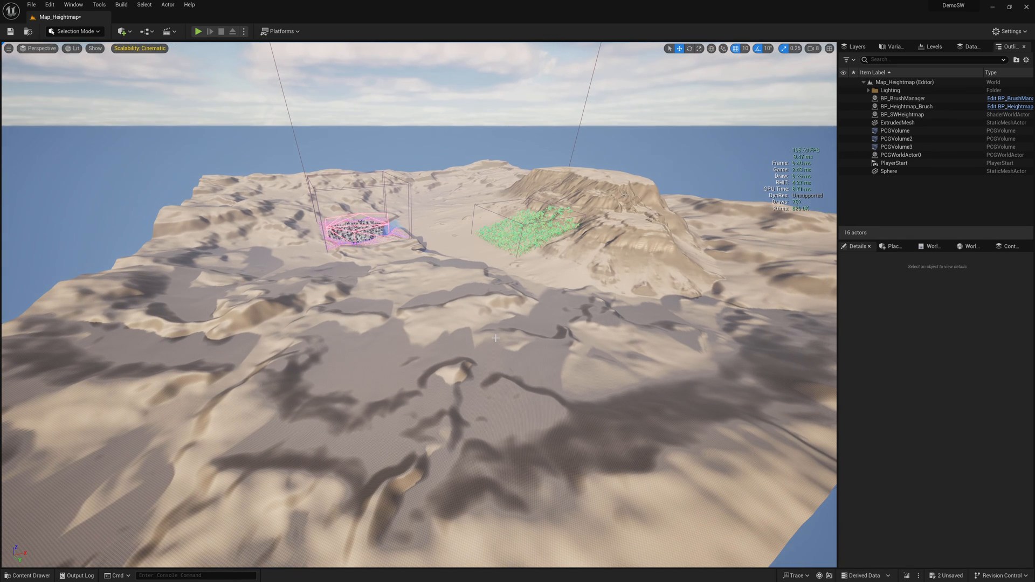
click(901, 114)
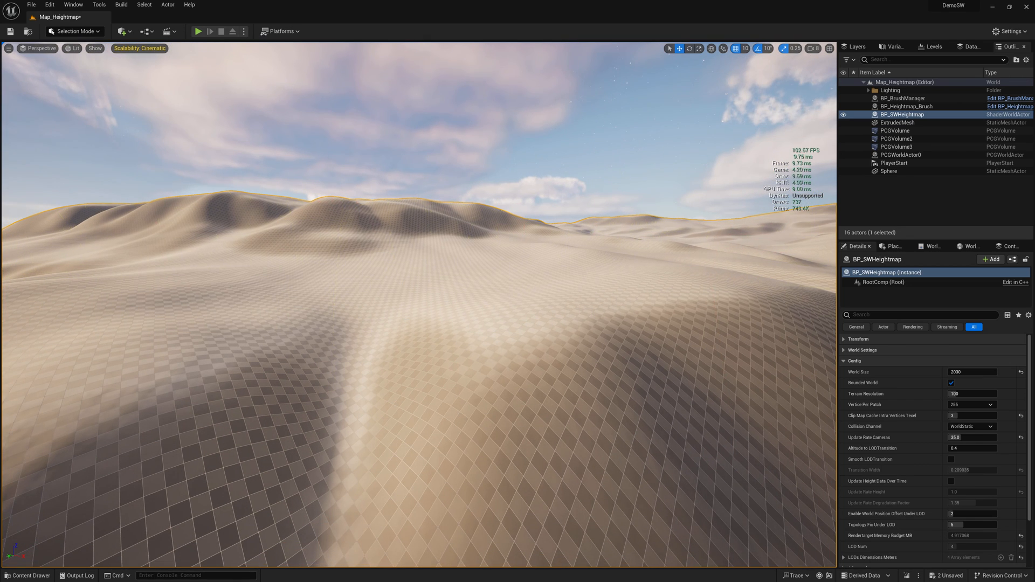
Step: Run the freezerendering console command to lock the currently drawn terrain
text(freeze)
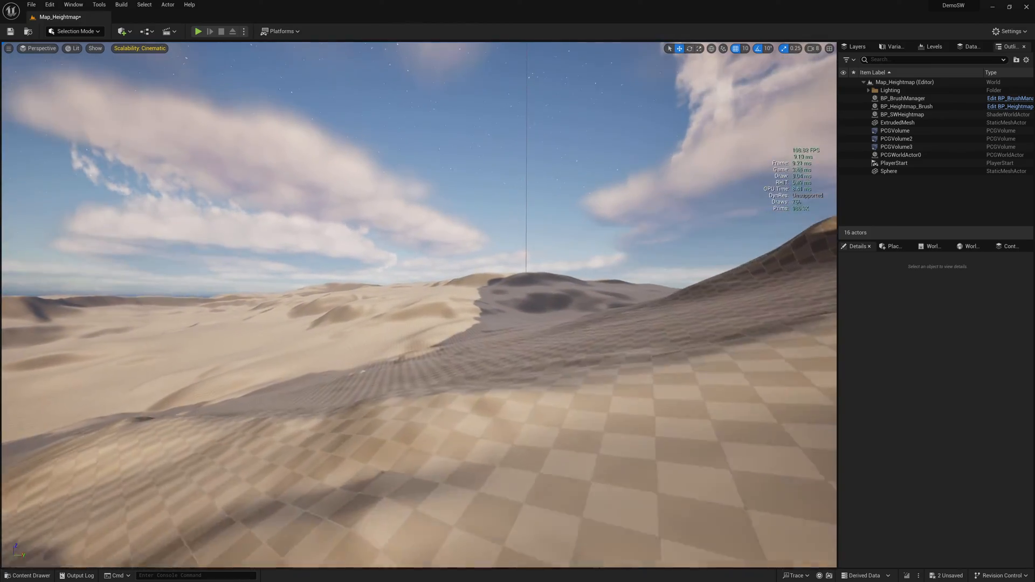
text(freezerendering)
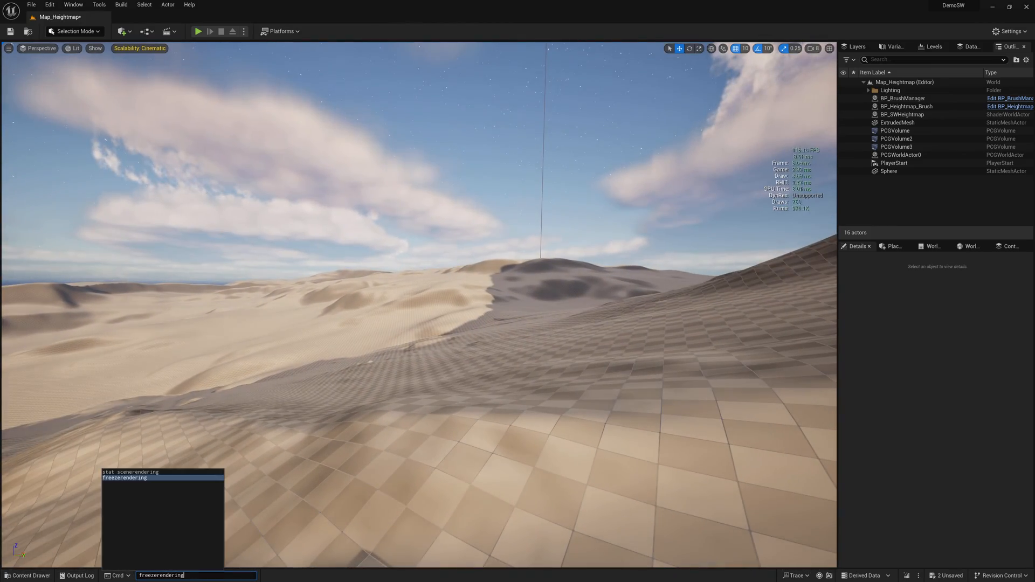
key(Enter)
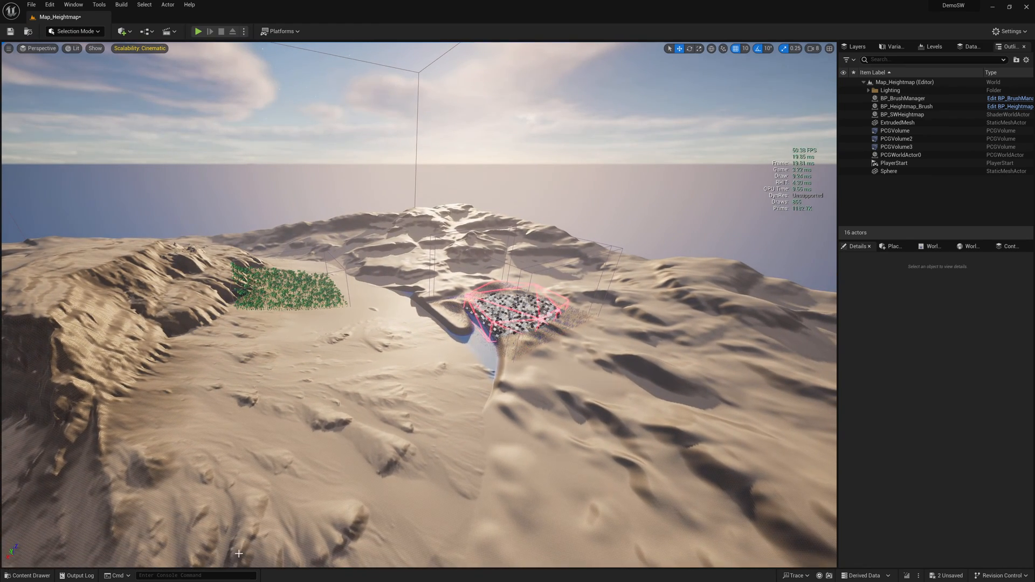
Step: Select BP_SWHeightmap and bring up the viewport view mode list
text(sw)
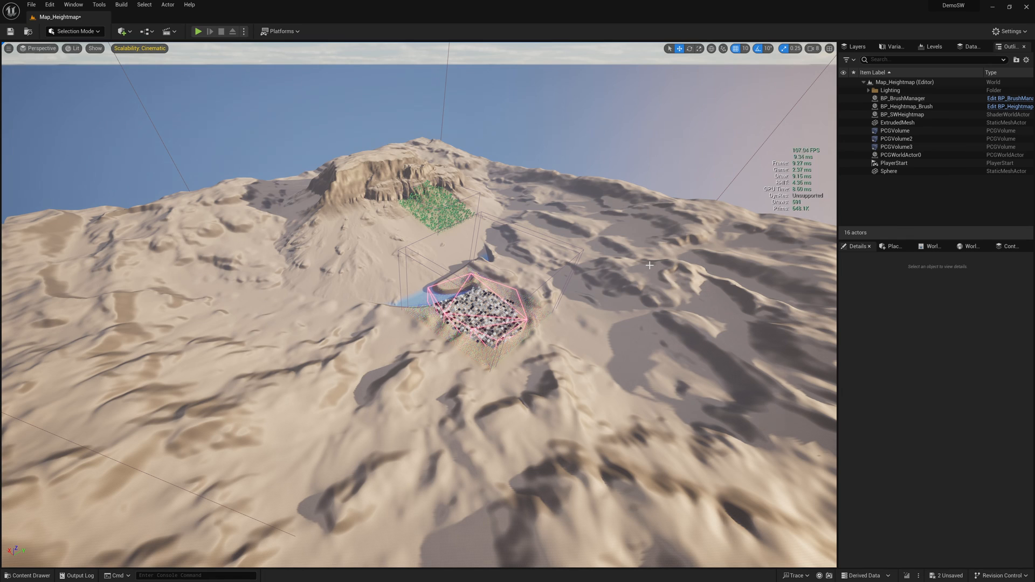
click(902, 114)
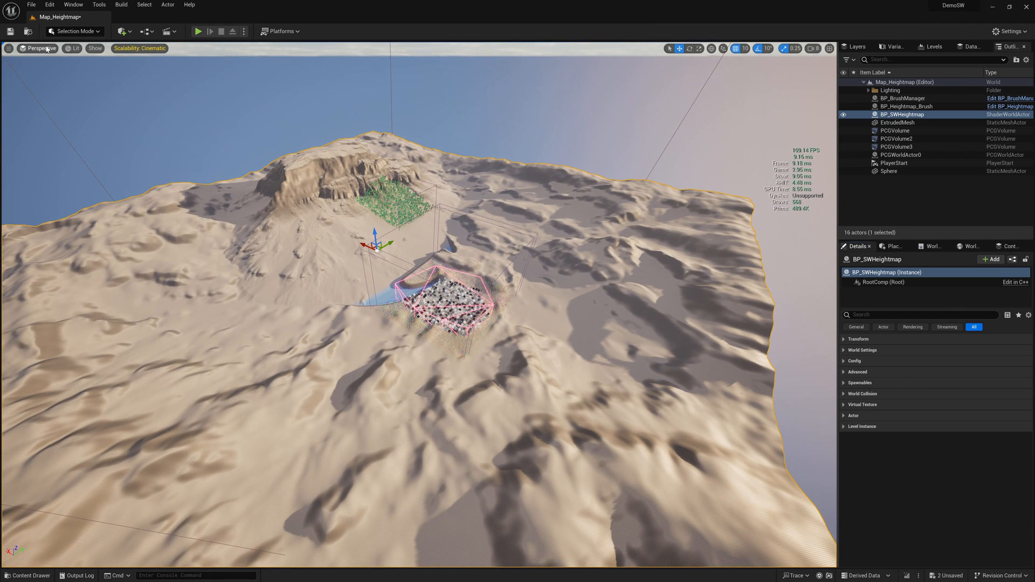
click(79, 49)
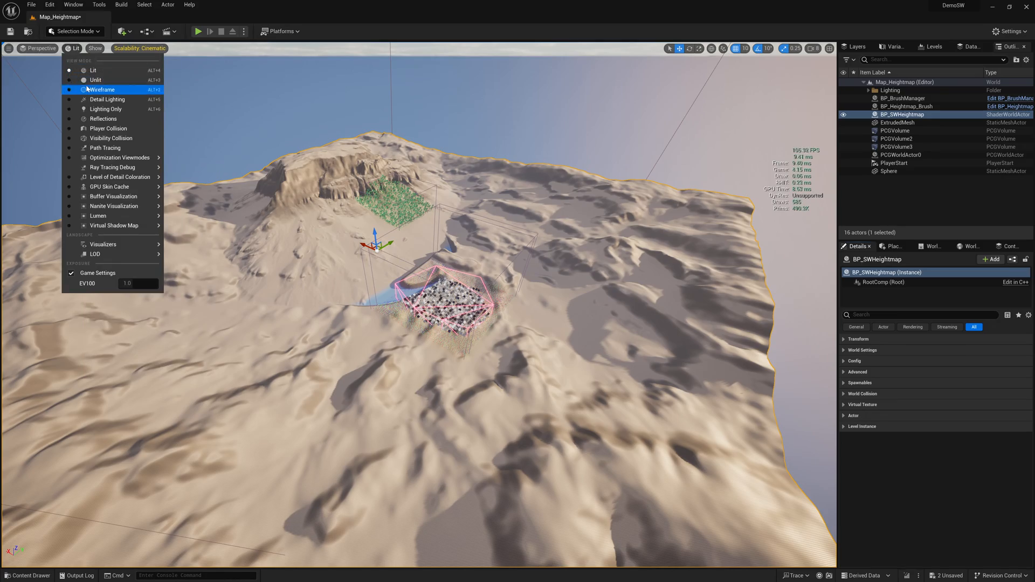
Step: View the terrain in wireframe, select Sphere then PlayerStart, and return to Lit rendering
click(101, 90)
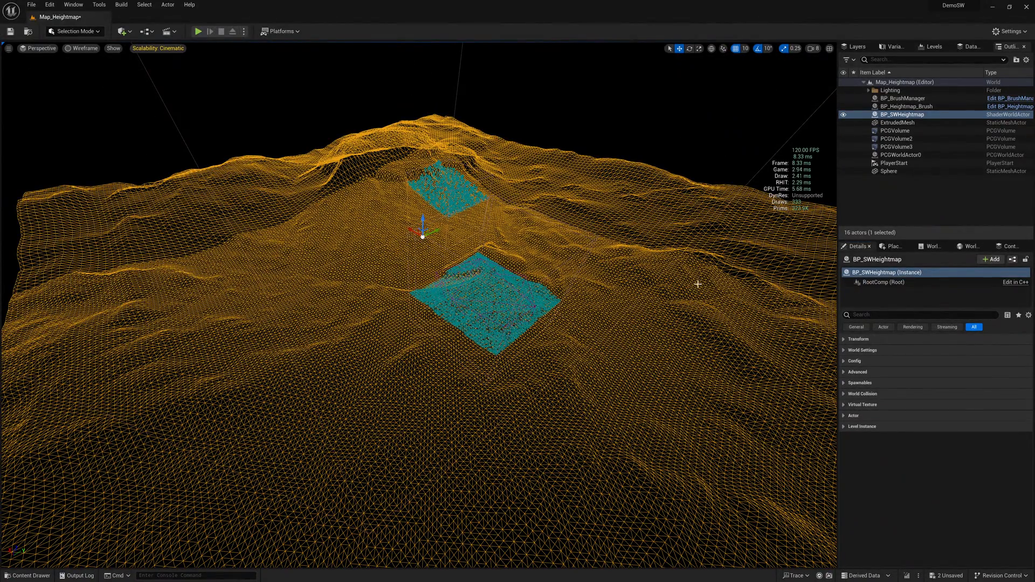
mouse_move(275, 302)
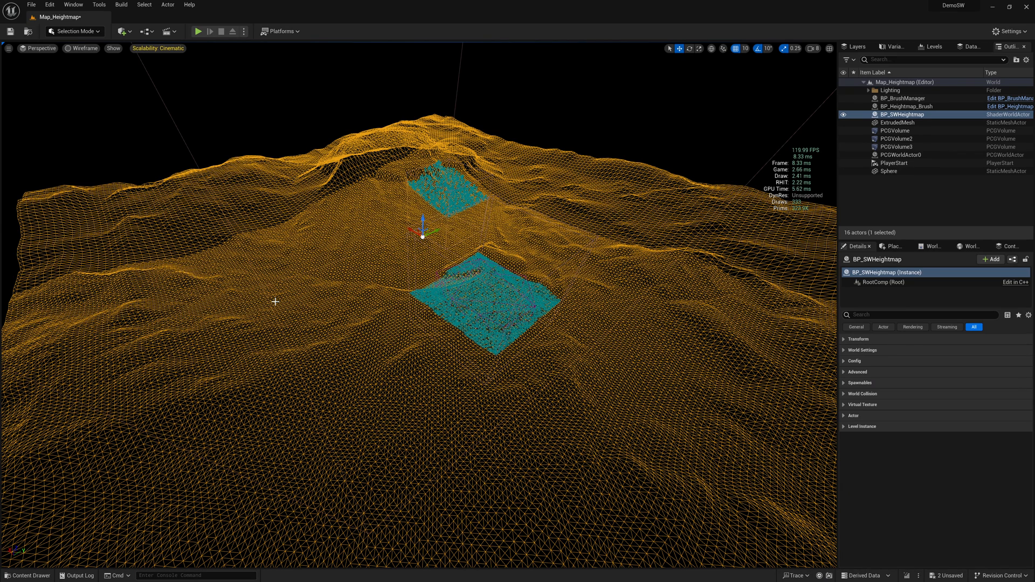
mouse_move(384, 255)
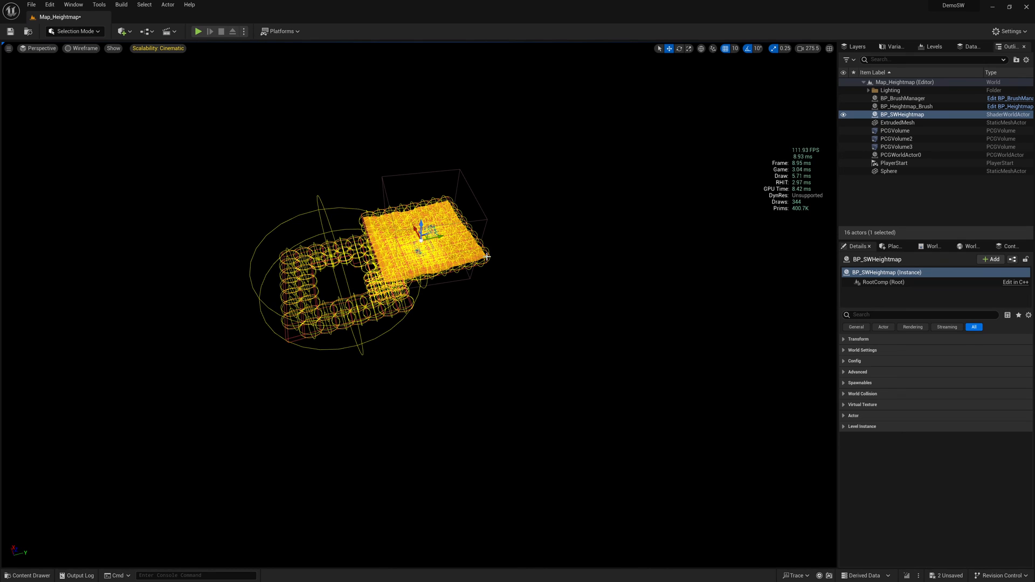
mouse_move(470, 190)
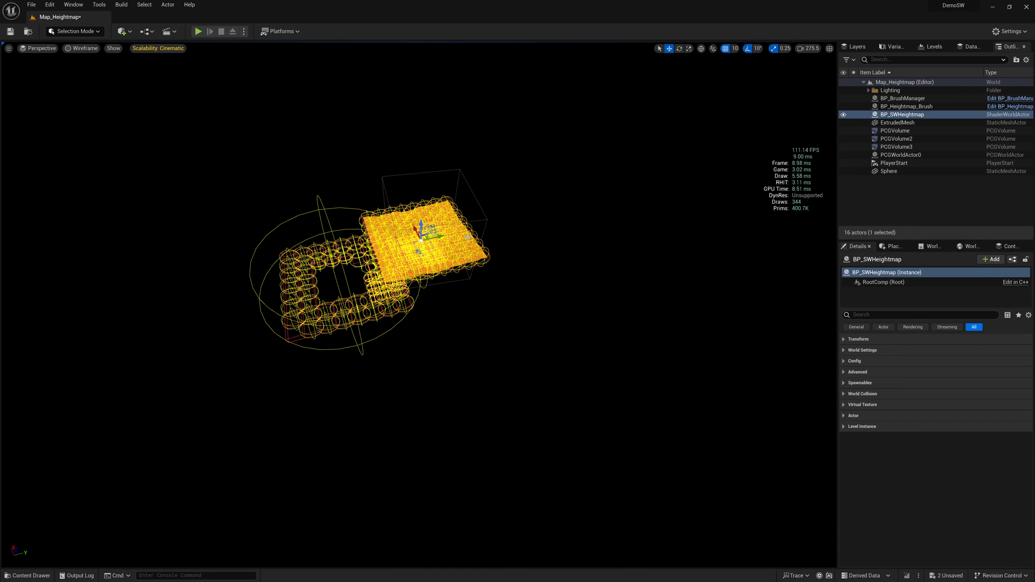
mouse_move(257, 103)
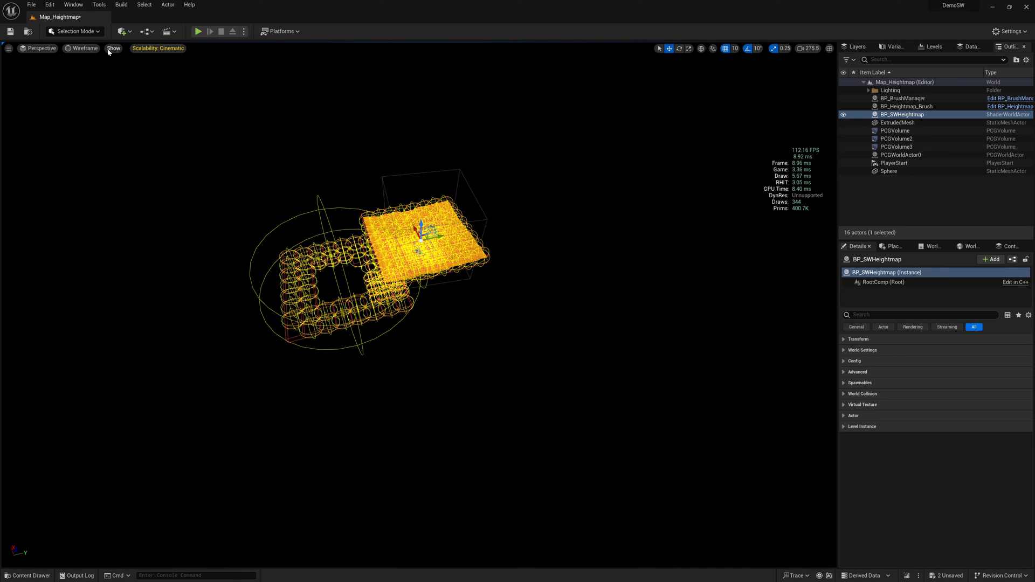
click(82, 49)
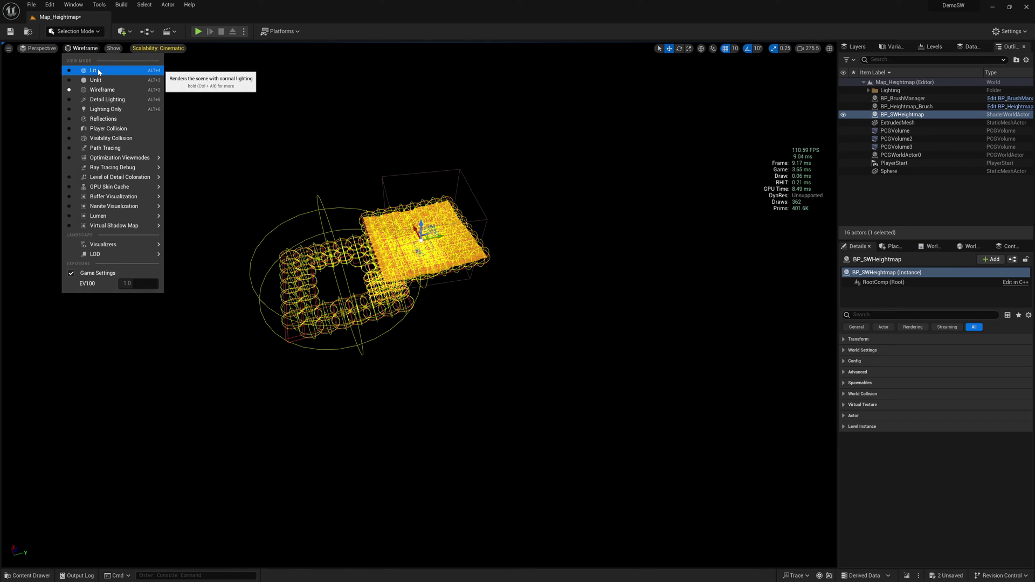
click(113, 48)
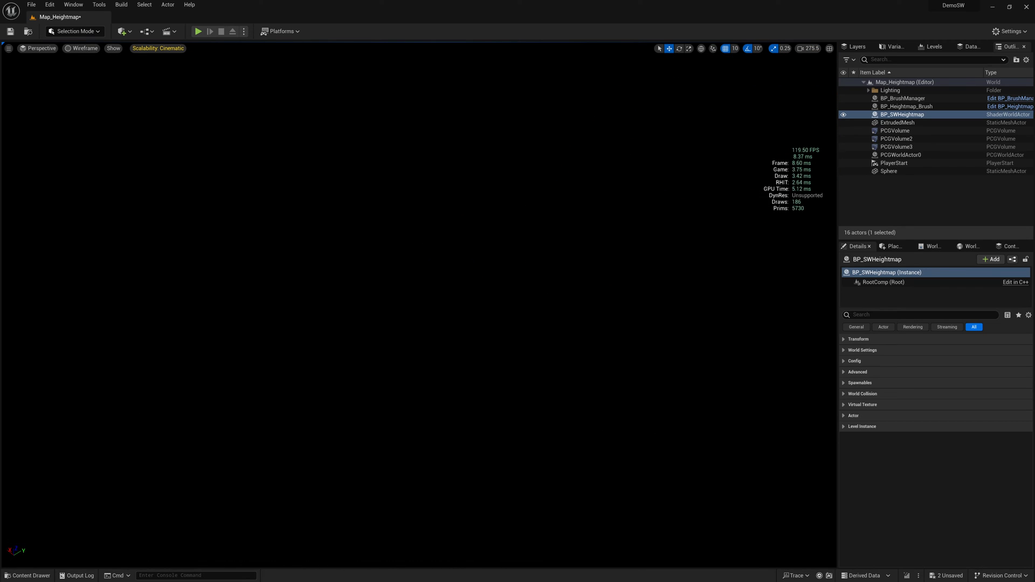
click(889, 171)
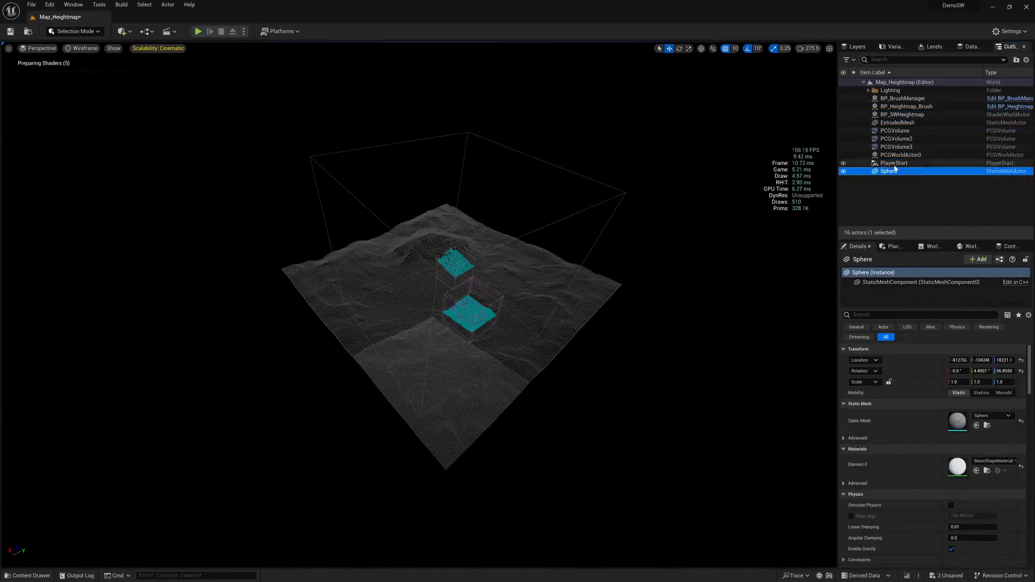
click(893, 162)
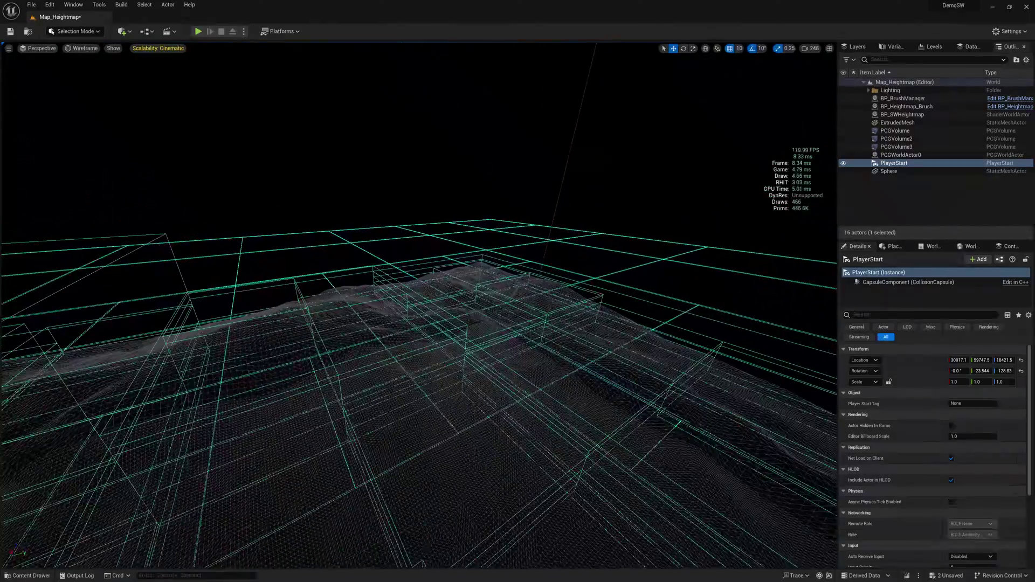
click(81, 48)
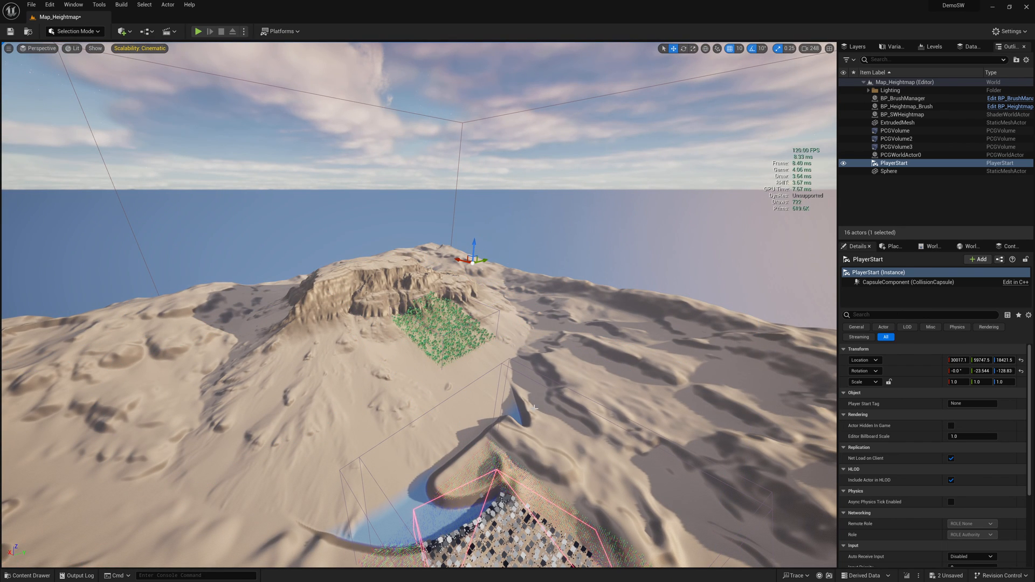
Step: Enable Split Clipmap Meshes under BP_SWHeightmap's Advanced > Shadow Performance settings
click(901, 114)
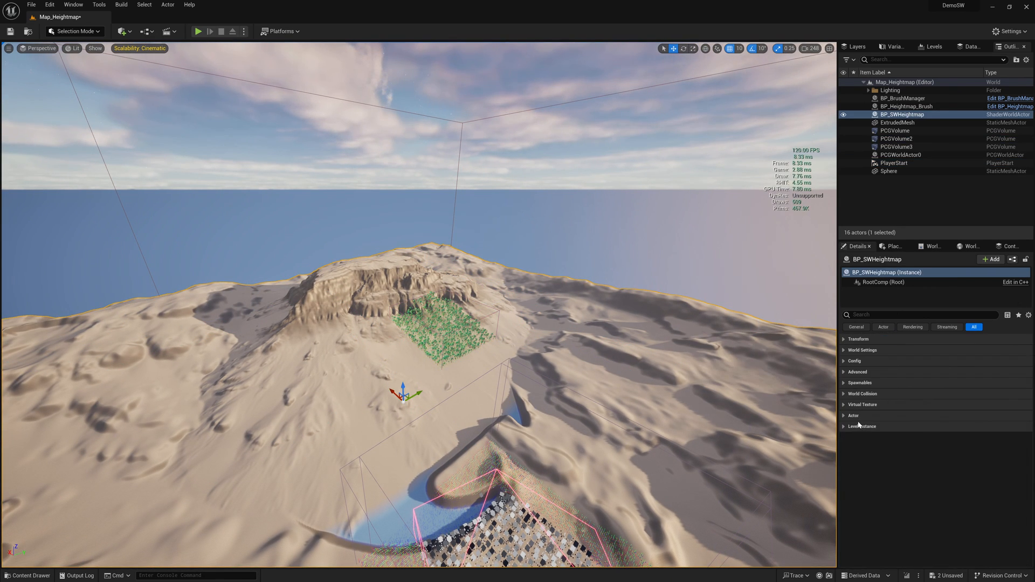
click(845, 372)
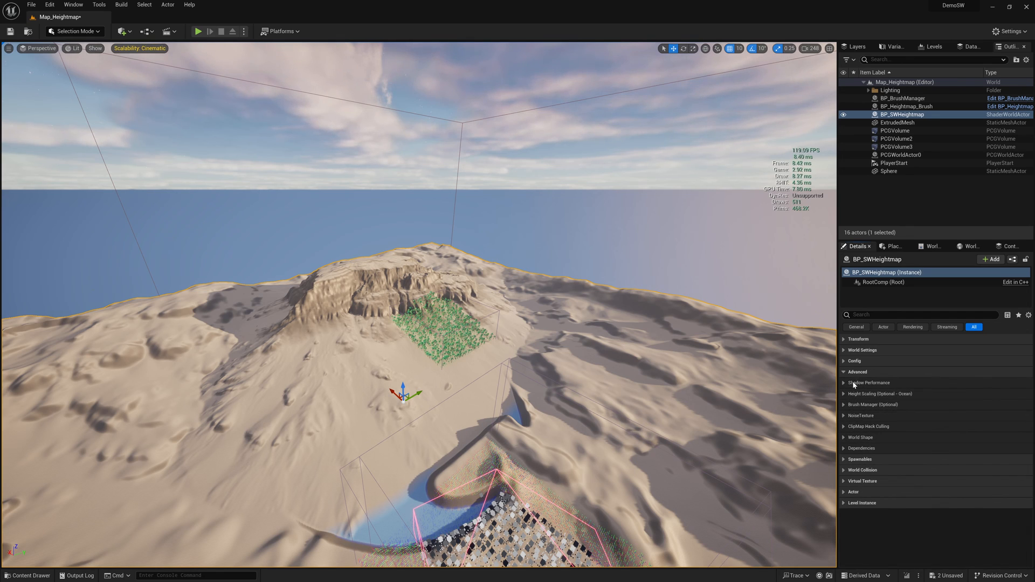
click(843, 383)
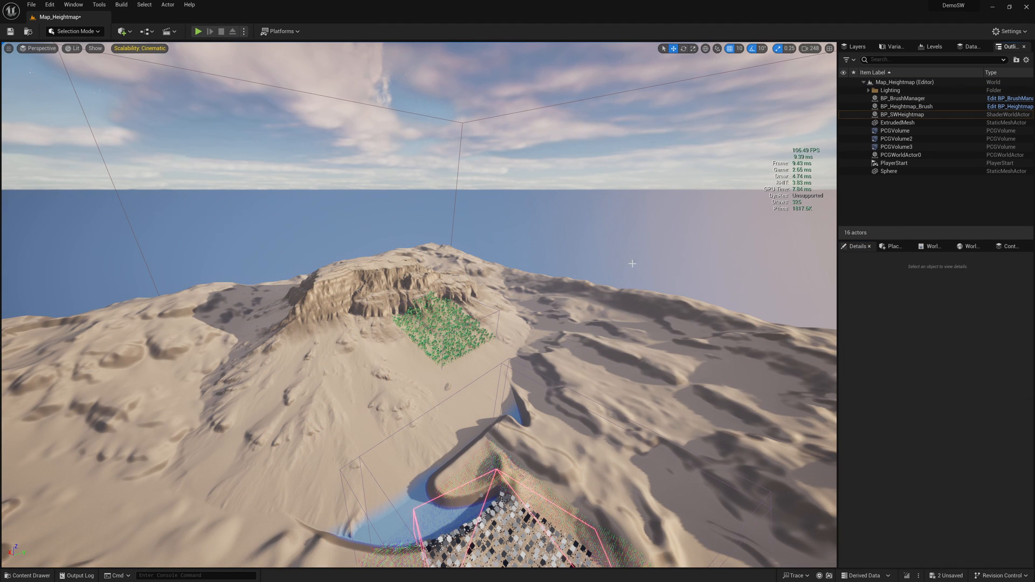
click(901, 114)
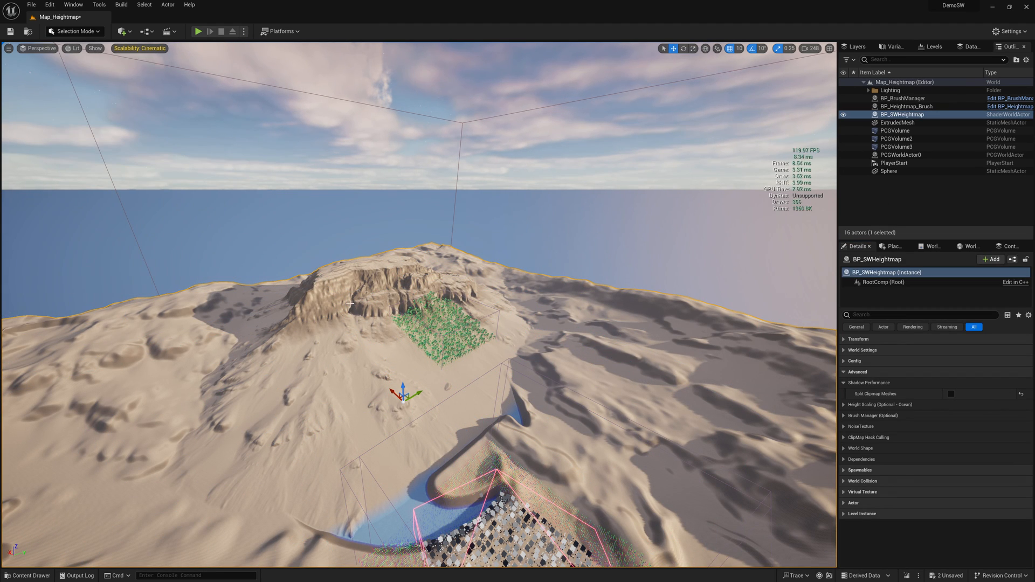
click(95, 48)
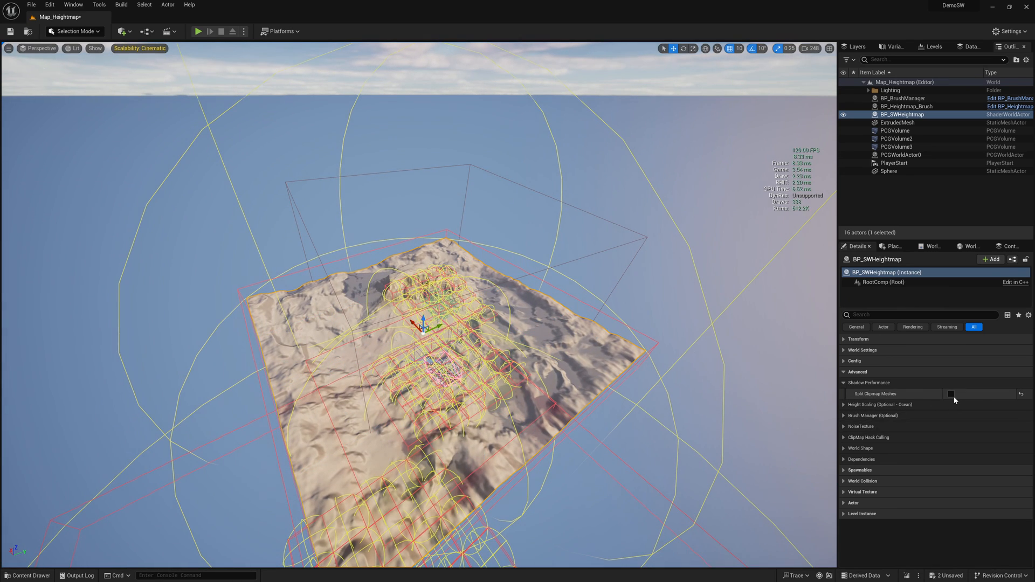
Step: Toggle clipmap splitting repeatedly to compare the per-submesh bounds across the terrain
click(951, 393)
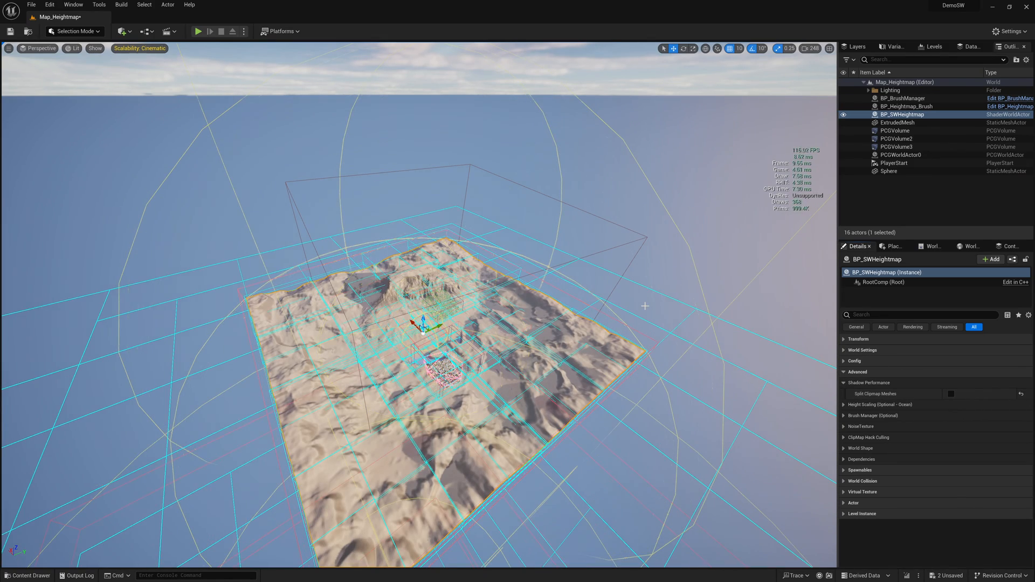
click(951, 394)
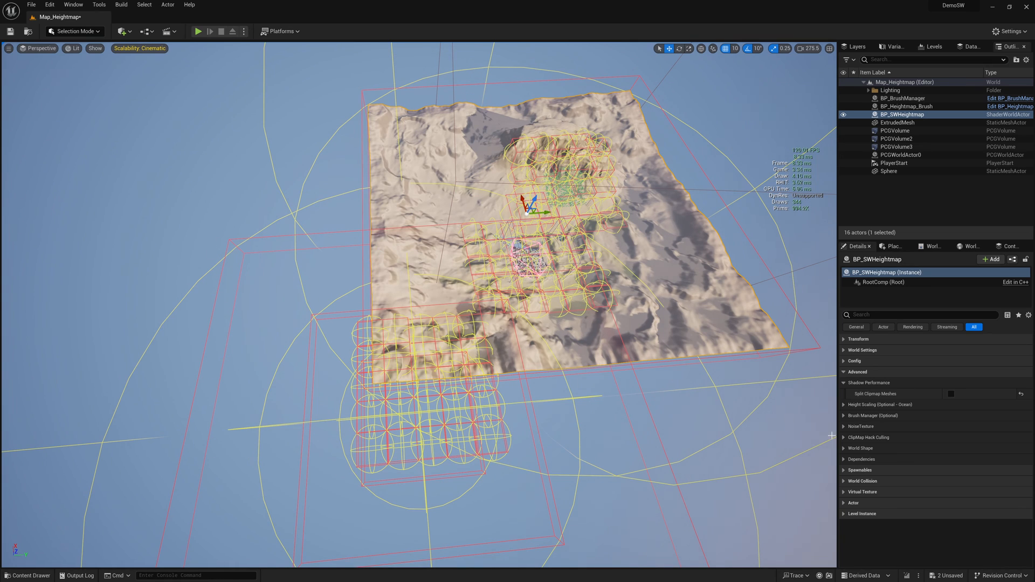
click(951, 393)
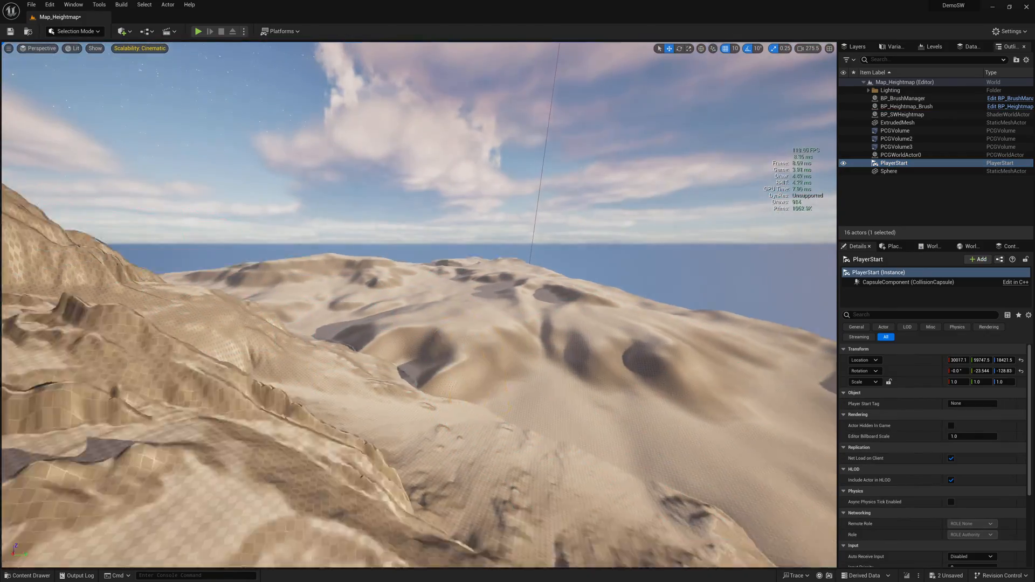
Step: Run sw.DrawSpacePartition 1 to draw the ShaderWorld space partition
text(sw.DrawSpacePartition 1)
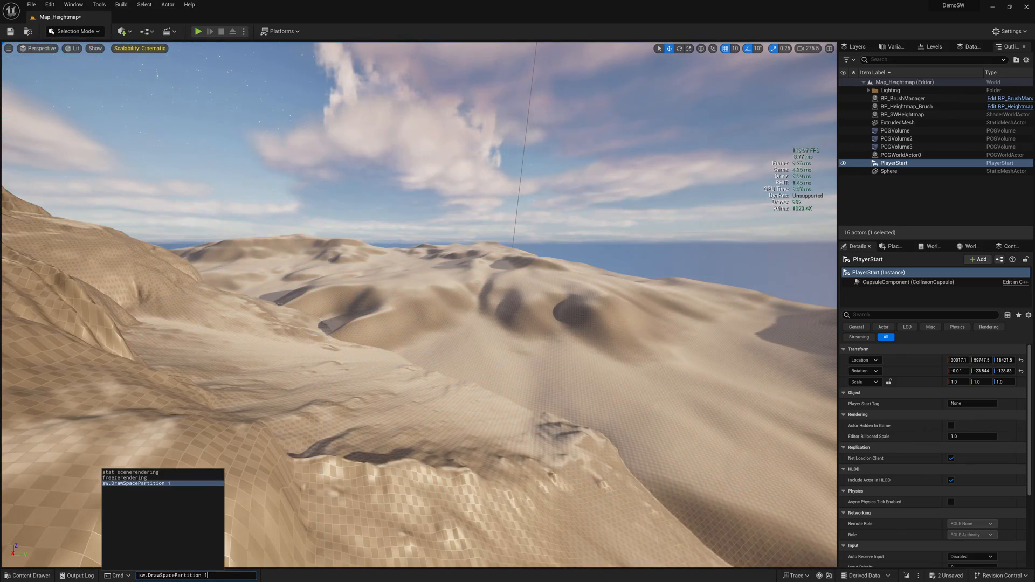
key(Enter)
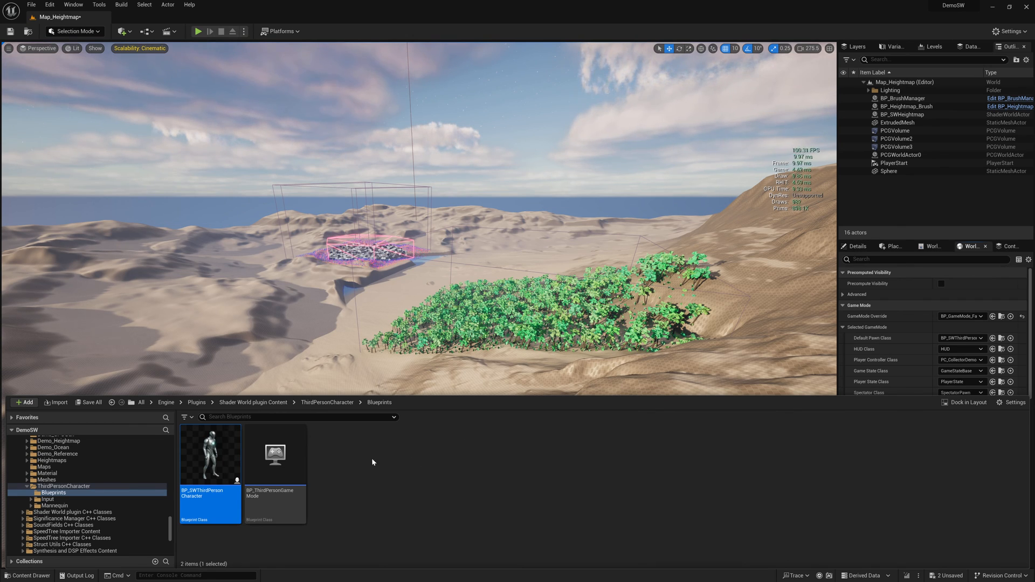
Step: Open BP_SWThirdPersonCharacter to review its SW_Collision component
double_click(209, 459)
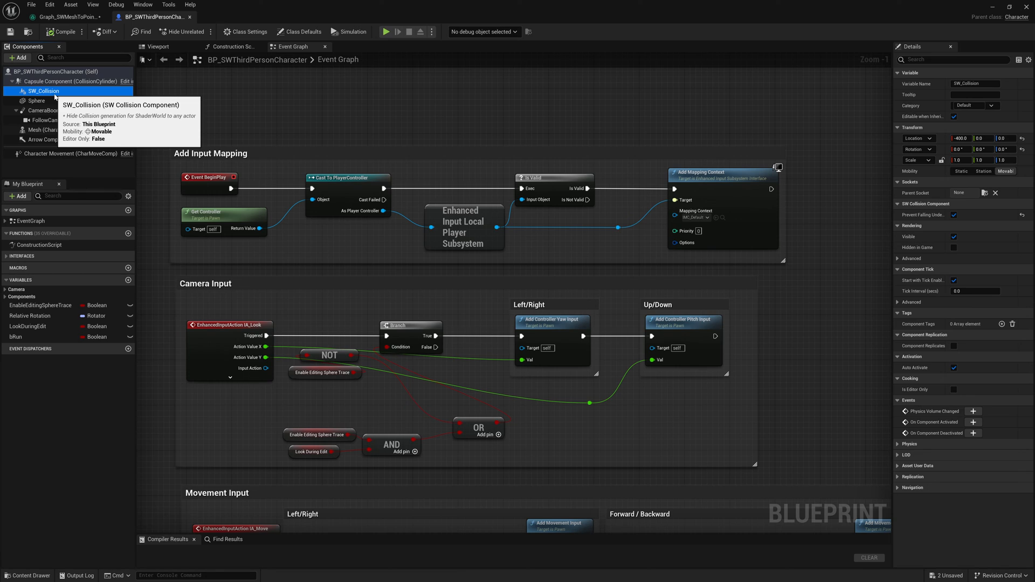
mouse_move(39, 91)
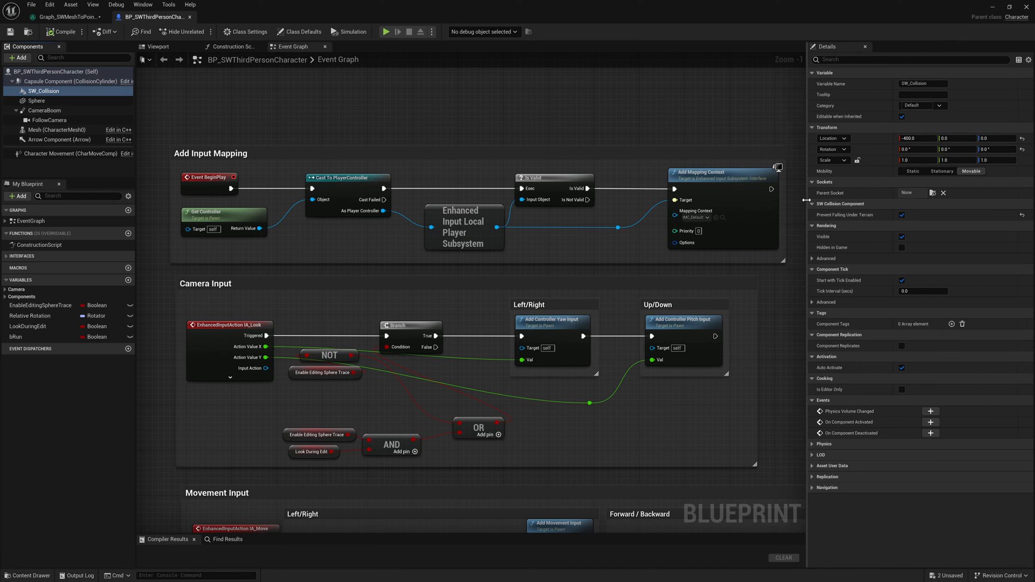
mouse_move(857, 221)
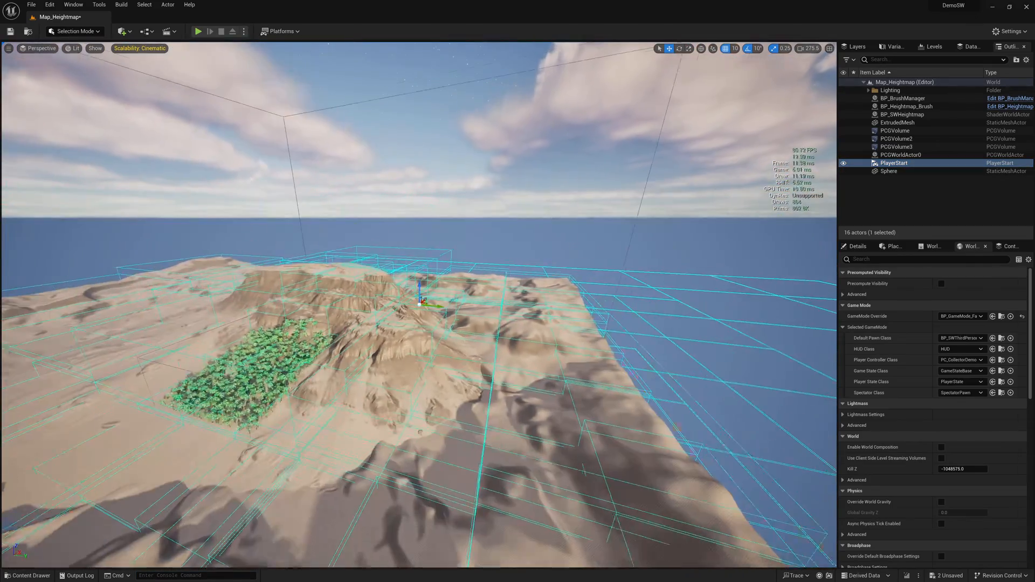
Step: Freeze rendering via freezerendering, then play-test the level with the character running over the dunes
text(freezerendering)
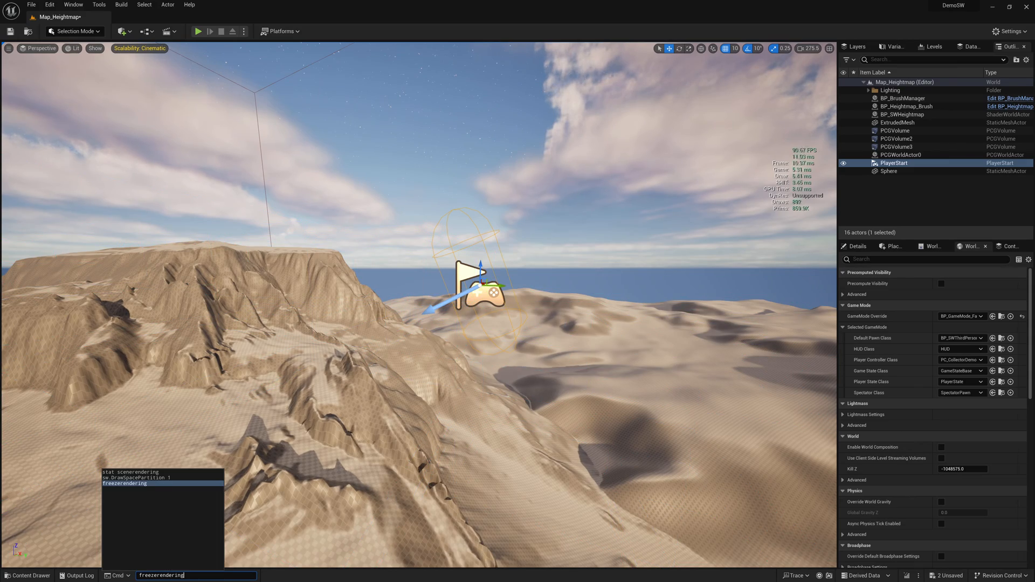
key(Enter)
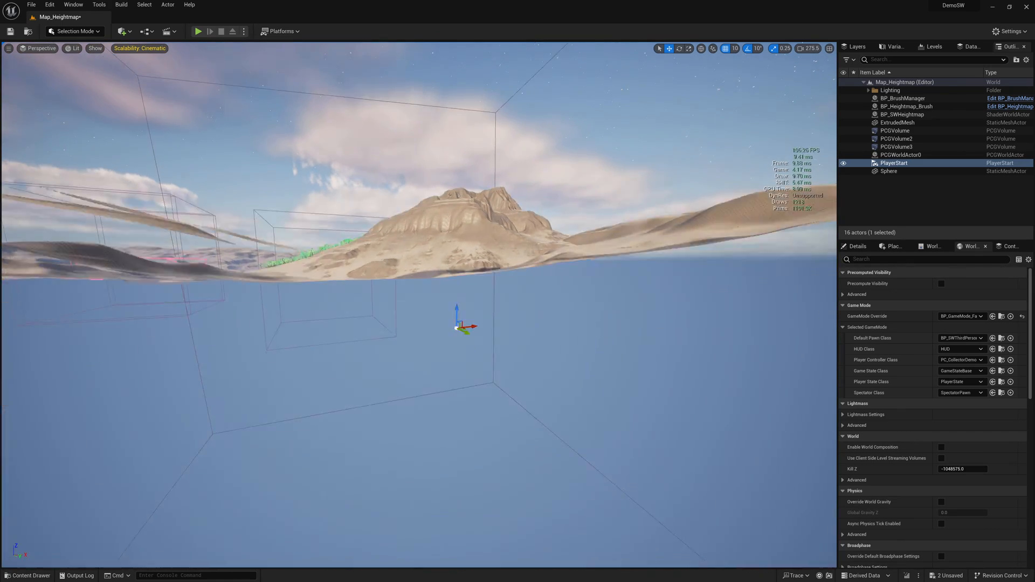
click(198, 31)
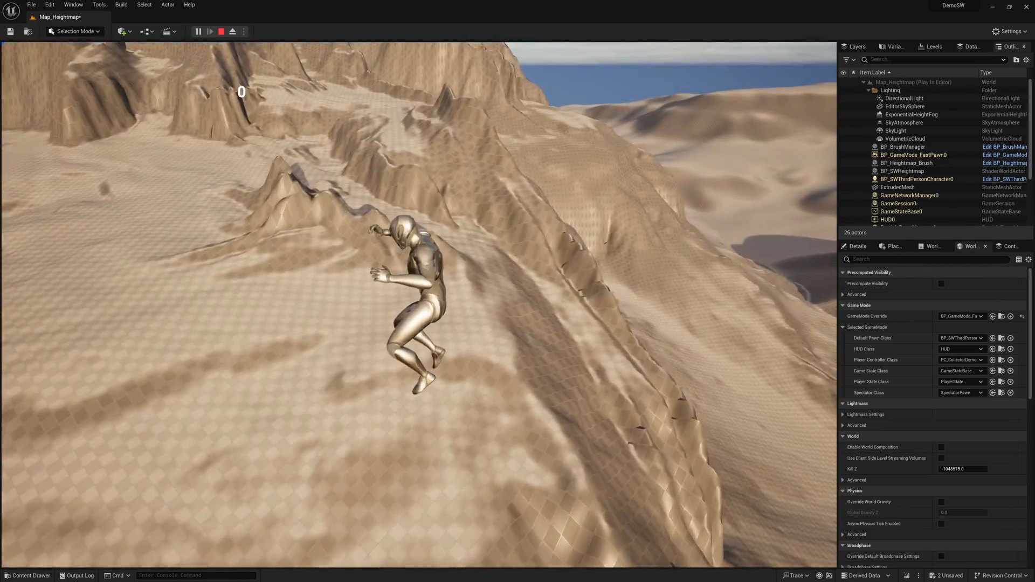
click(222, 30)
text(see)
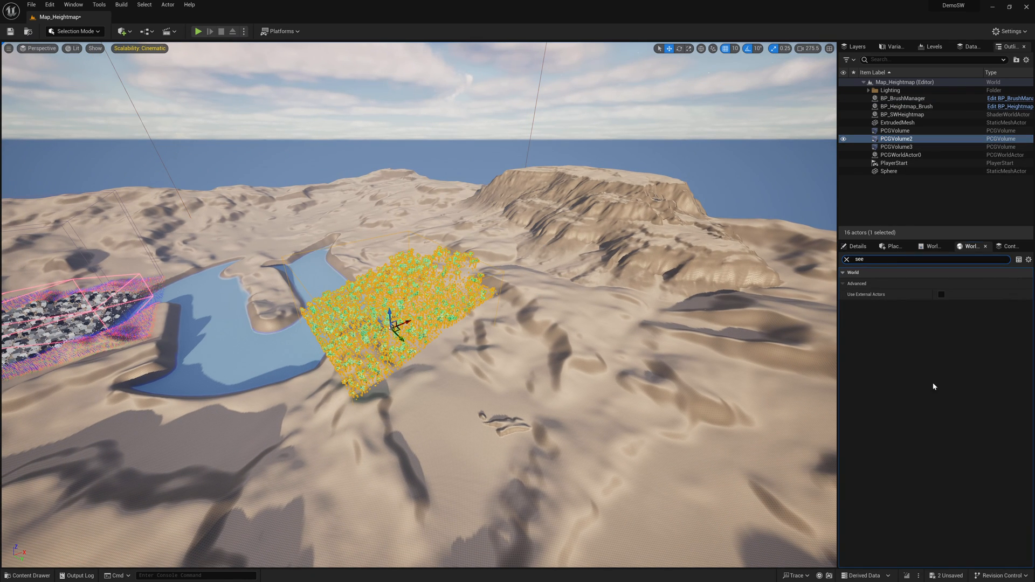
Step: Select PCGVolume2 and filter its Details with 'see' to show the Seed property (47)
click(856, 246)
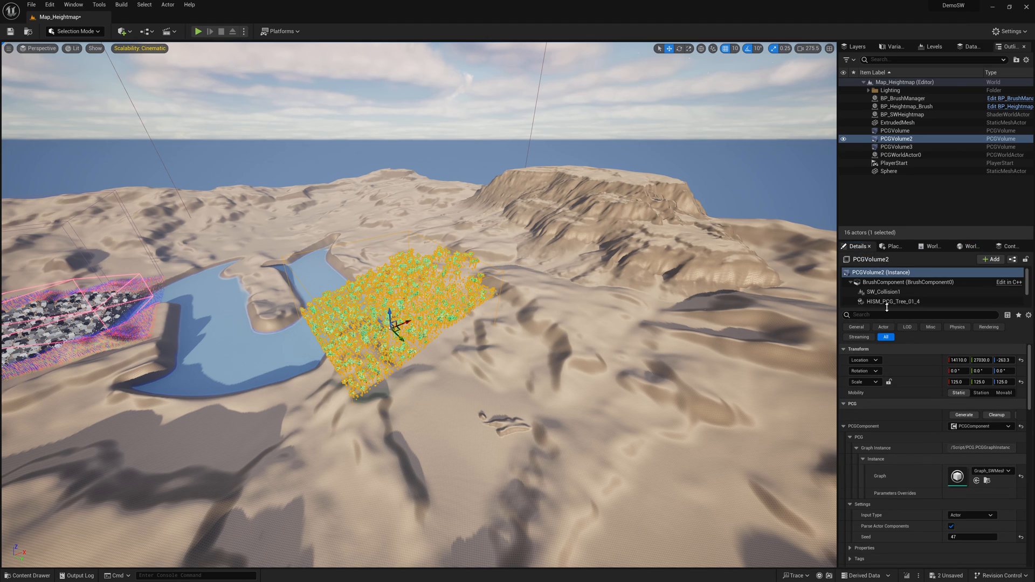
text(see)
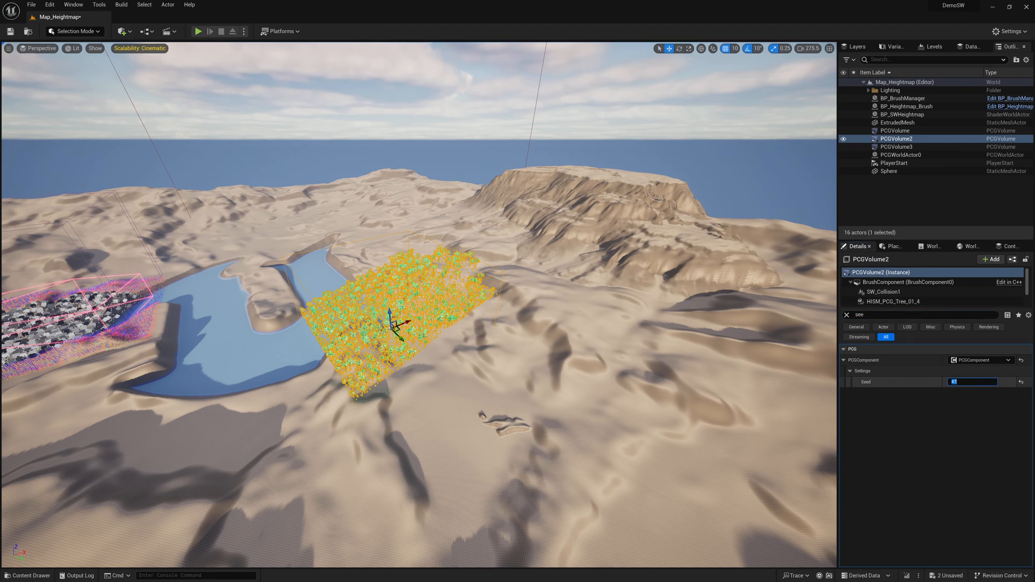